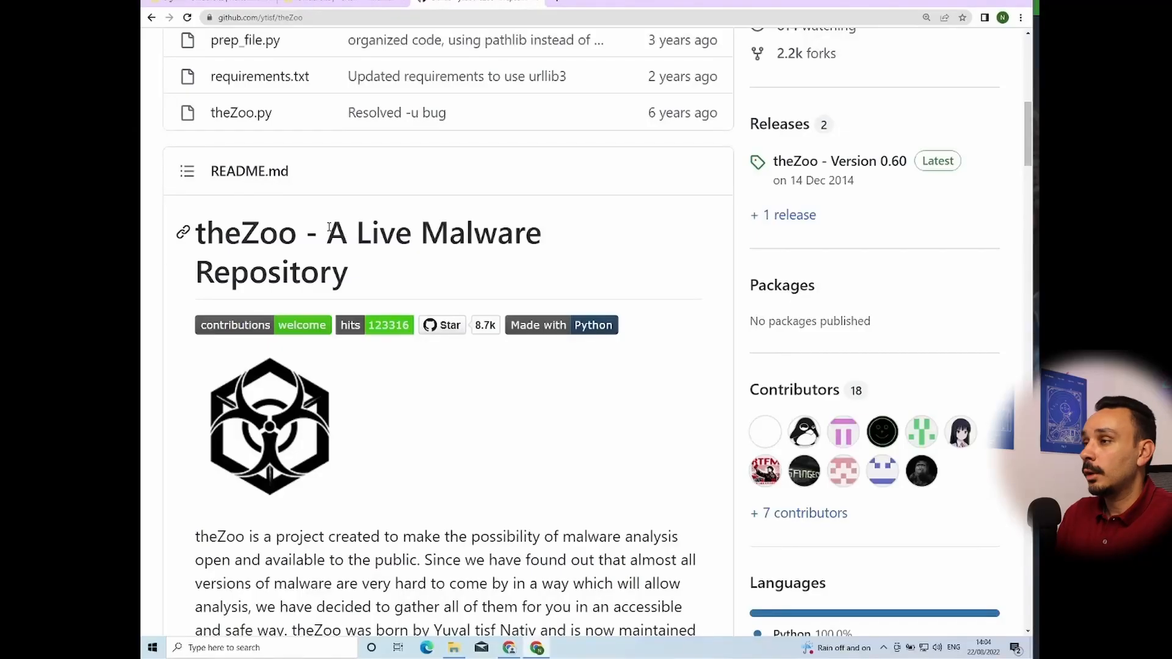
Highlight theZoo's tagline and search the Binaries listing for 'ransom', 'trojan' and 'log'
{"action": "left_click_drag", "start_coordinate": [327, 233], "coordinate": [347, 273]}
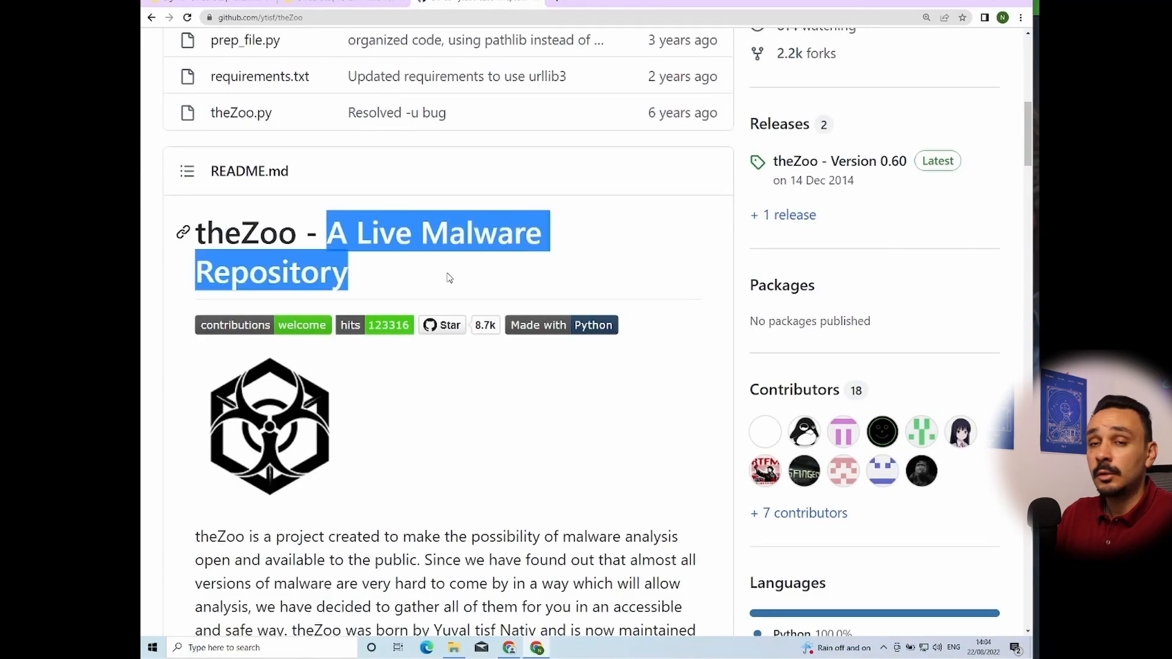
{"action": "type", "text": "ransom"}
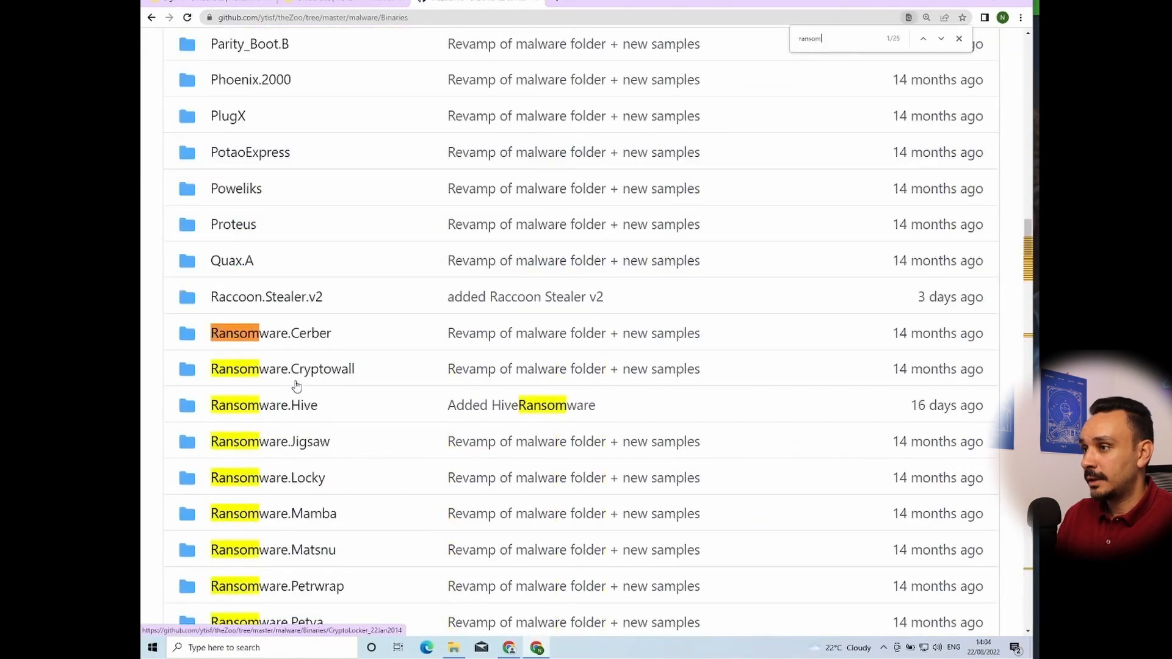
{"action": "type", "text": "trojan"}
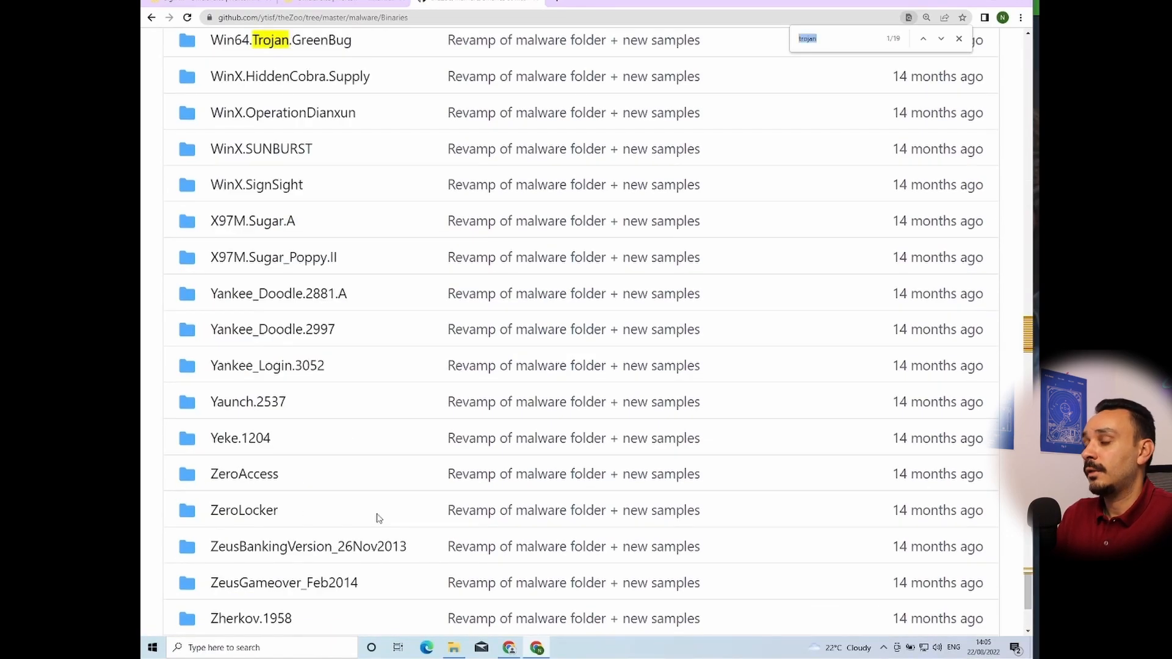
{"action": "type", "text": "log"}
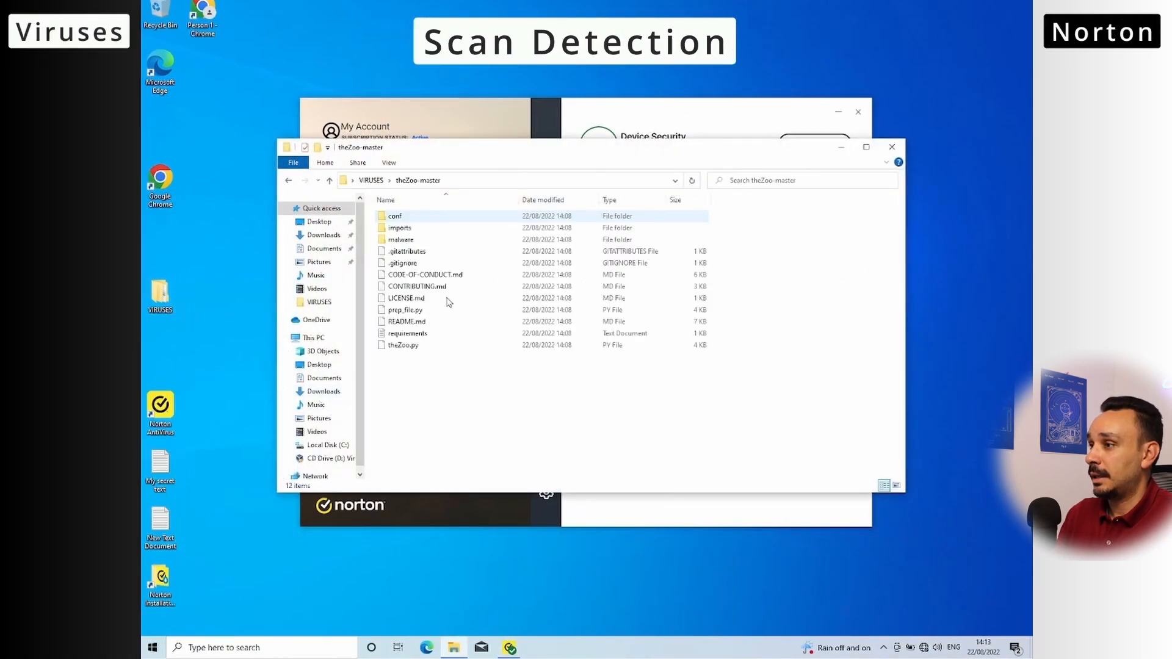
Search for 'ransomware', then show Norton's Device Security scan options
{"action": "type", "text": "ransomware"}
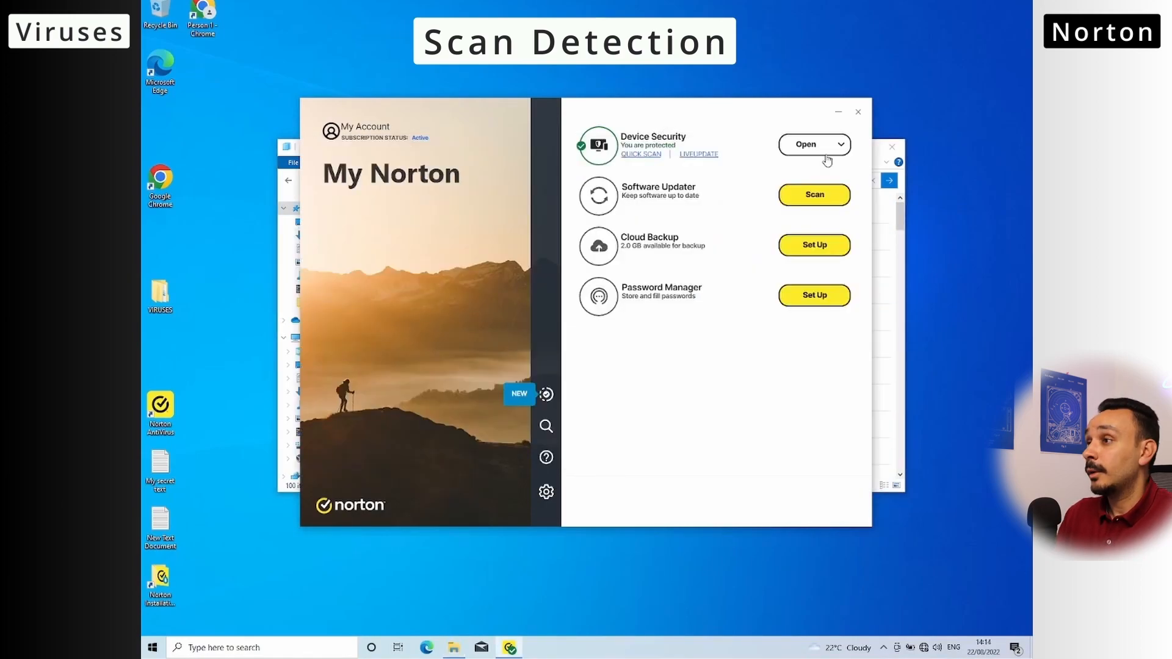
{"action": "left_click", "coordinate": [641, 154]}
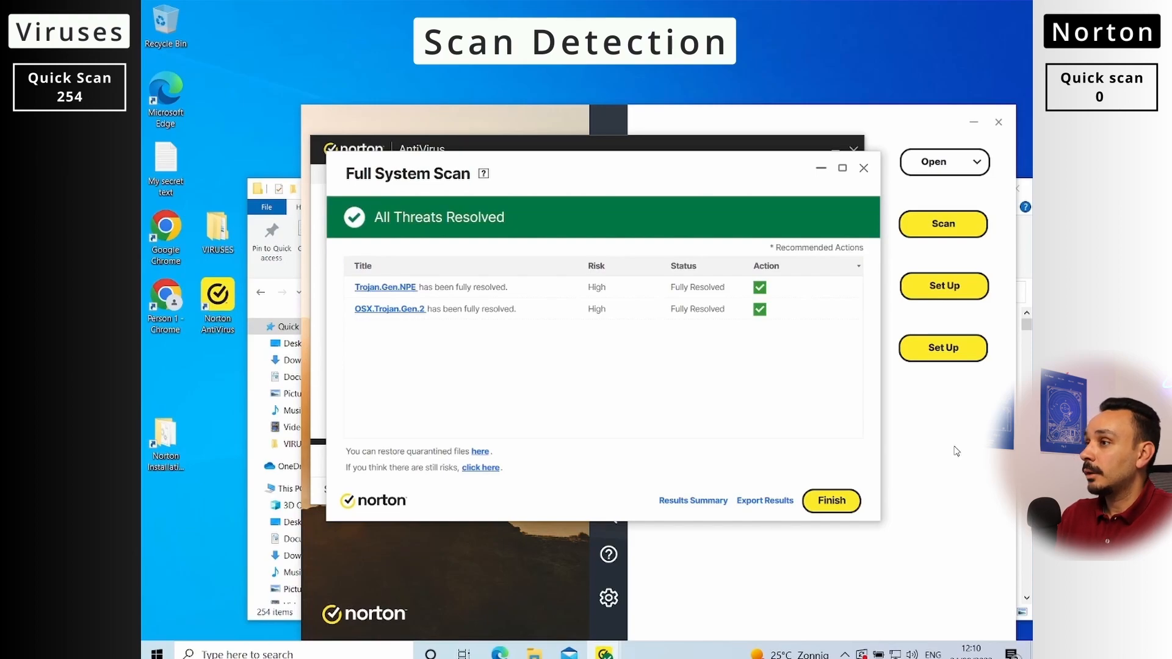
{"action": "mouse_move", "coordinate": [381, 290]}
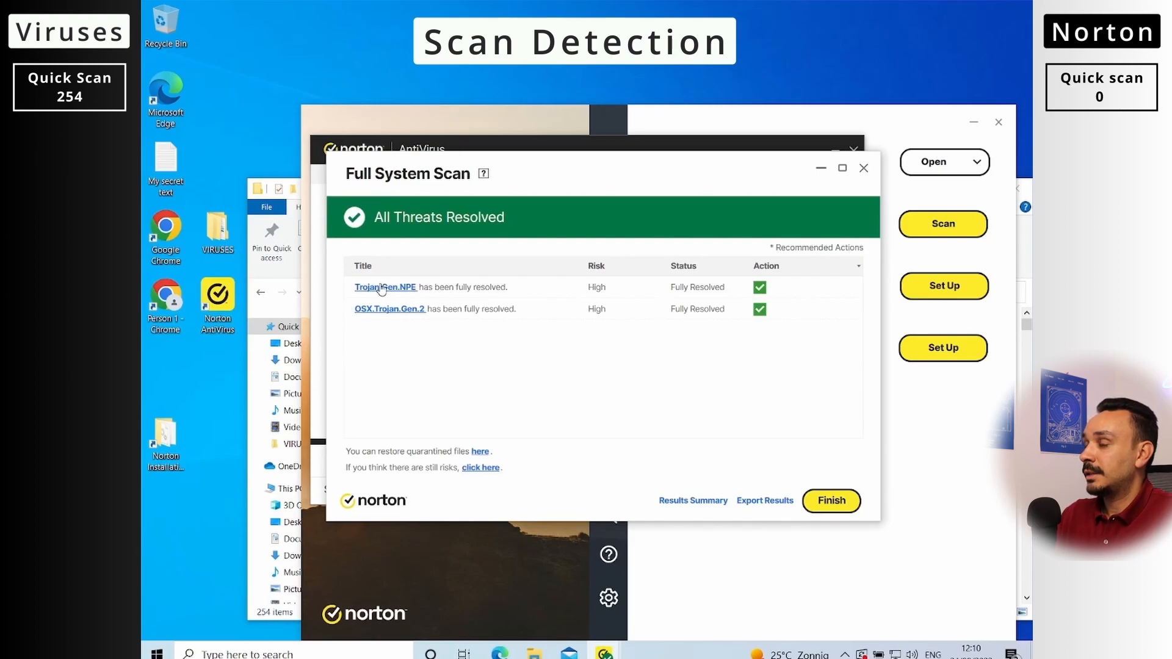
{"action": "left_click", "coordinate": [384, 286]}
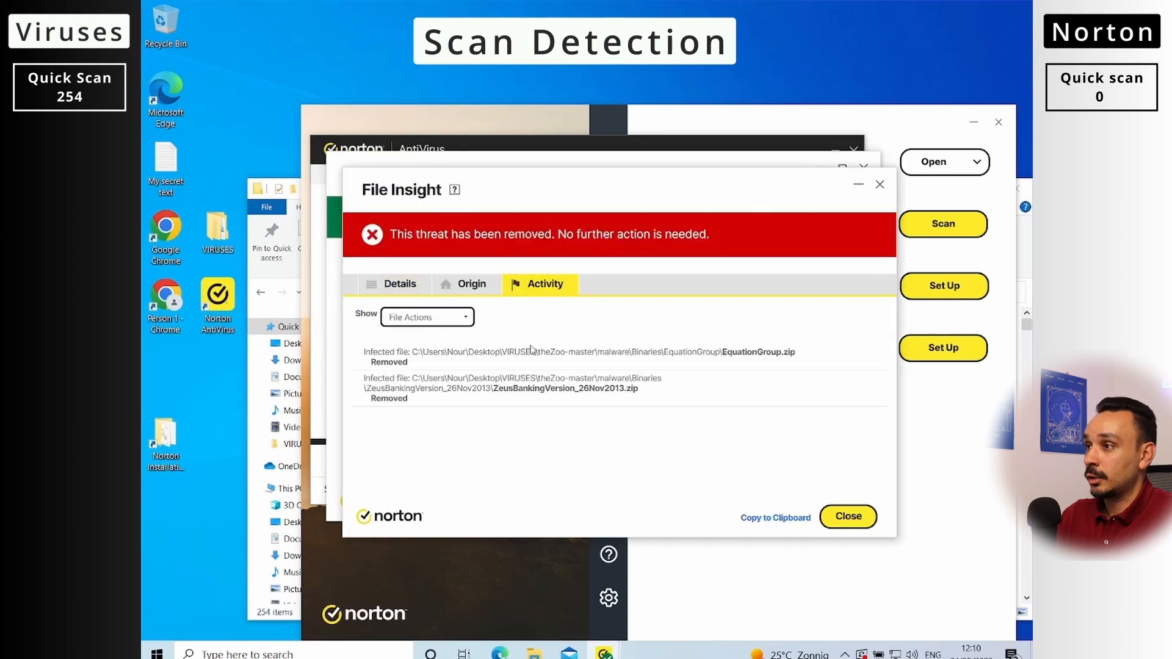
{"action": "mouse_move", "coordinate": [492, 397]}
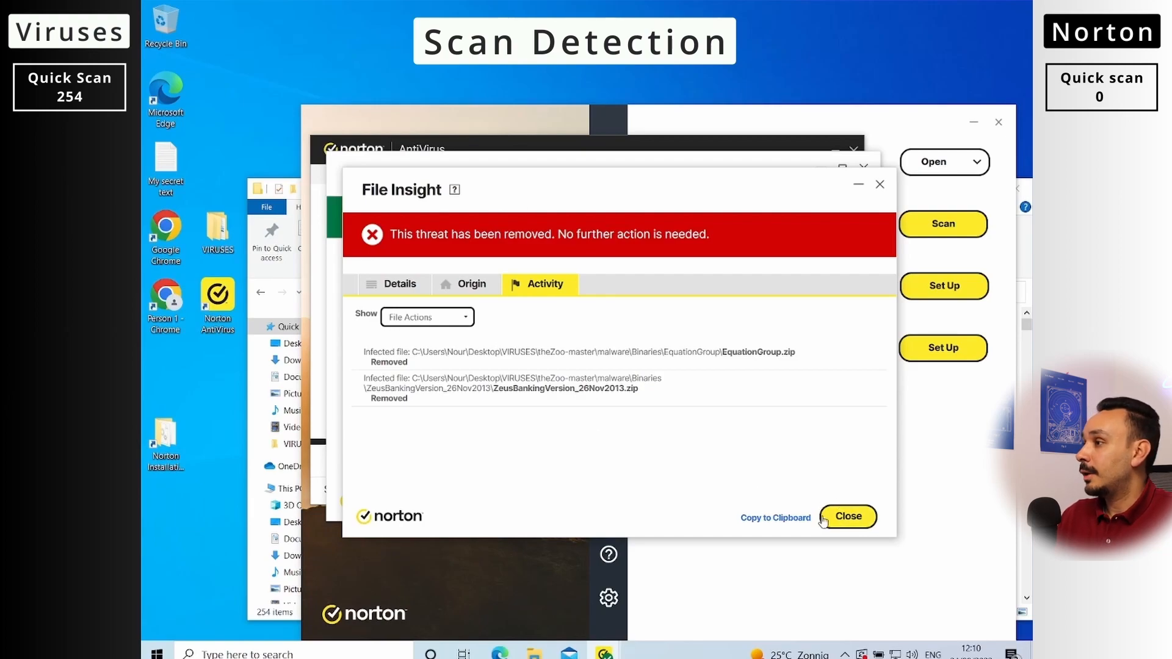
{"action": "left_click", "coordinate": [848, 516]}
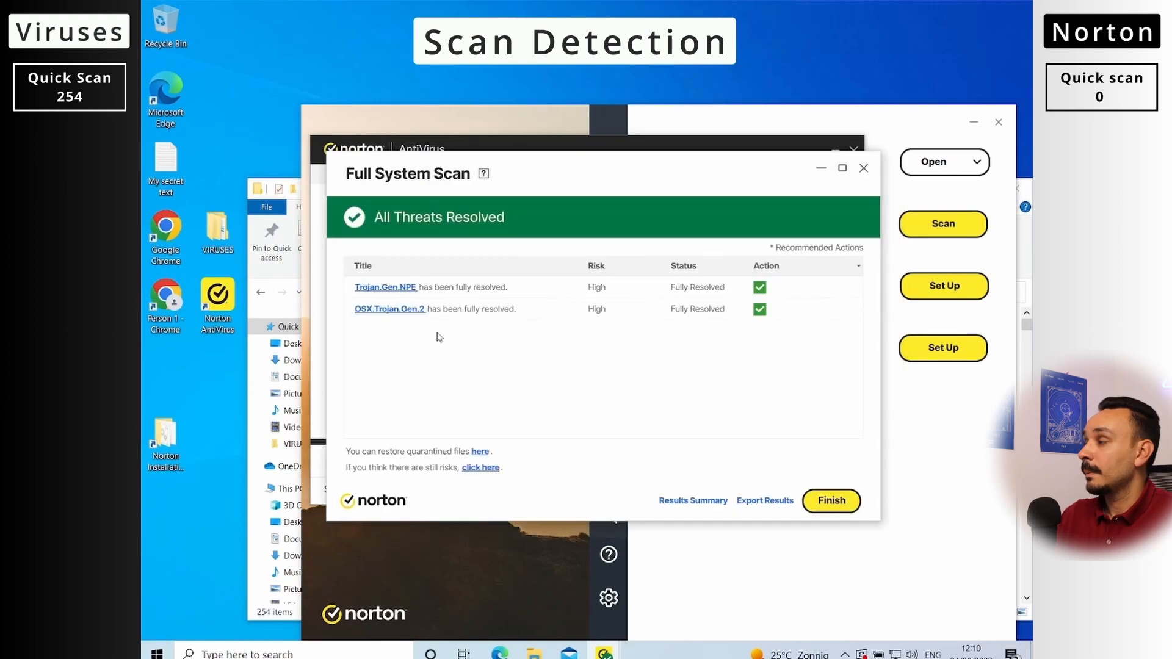
{"action": "left_click", "coordinate": [390, 309]}
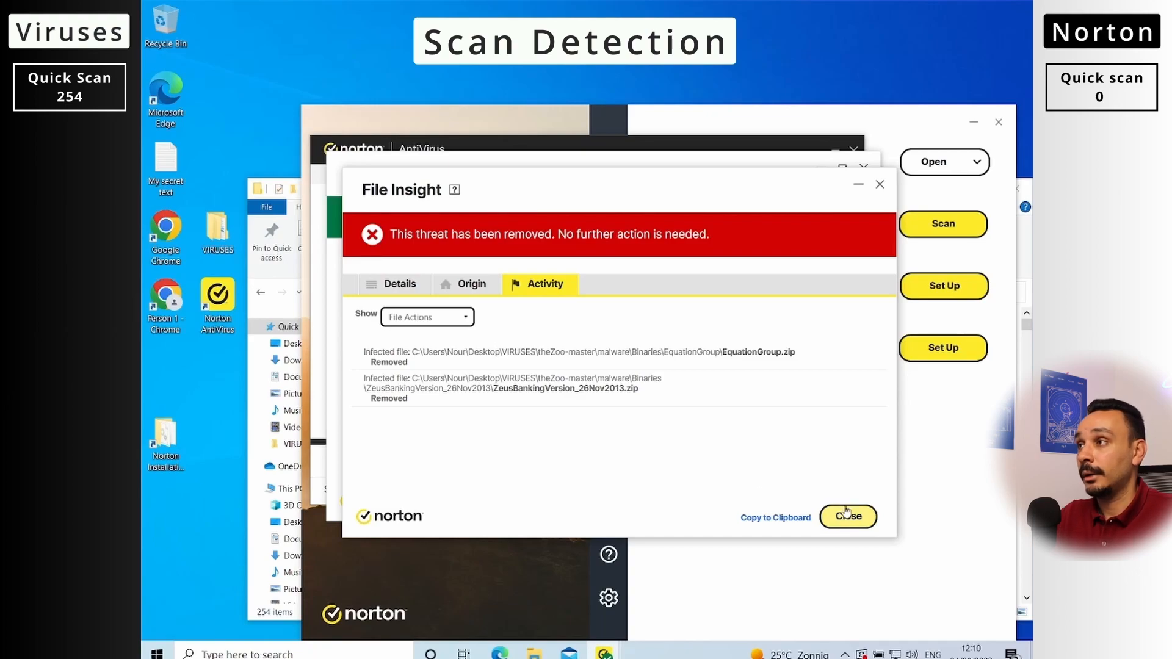
{"action": "left_click", "coordinate": [848, 516]}
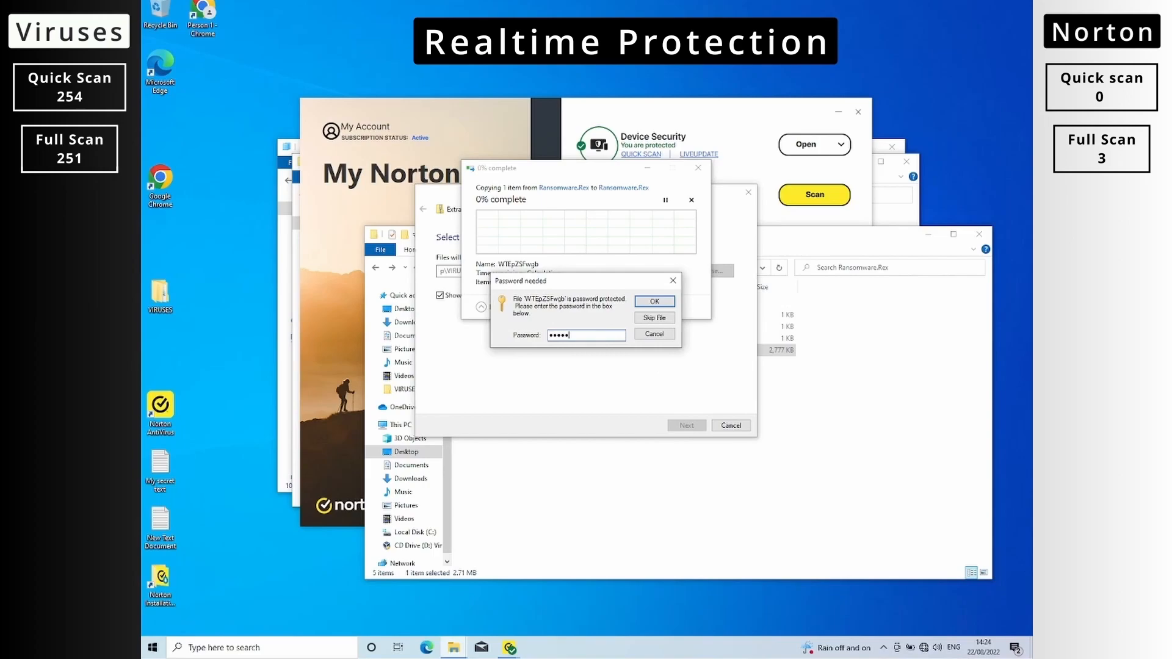
Extract the Ransomware.Rex and ZeusGameover_Feb2014 samples with their password, then select the ZeroAccess executable
{"action": "left_click", "coordinate": [653, 301]}
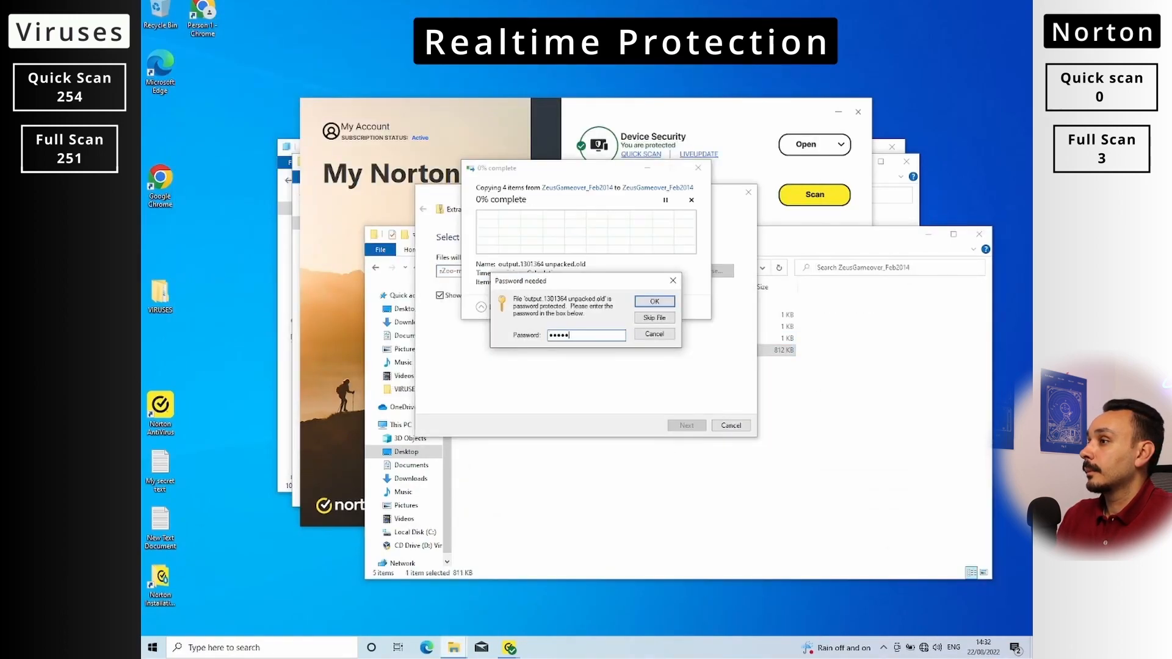
{"action": "left_click", "coordinate": [652, 301]}
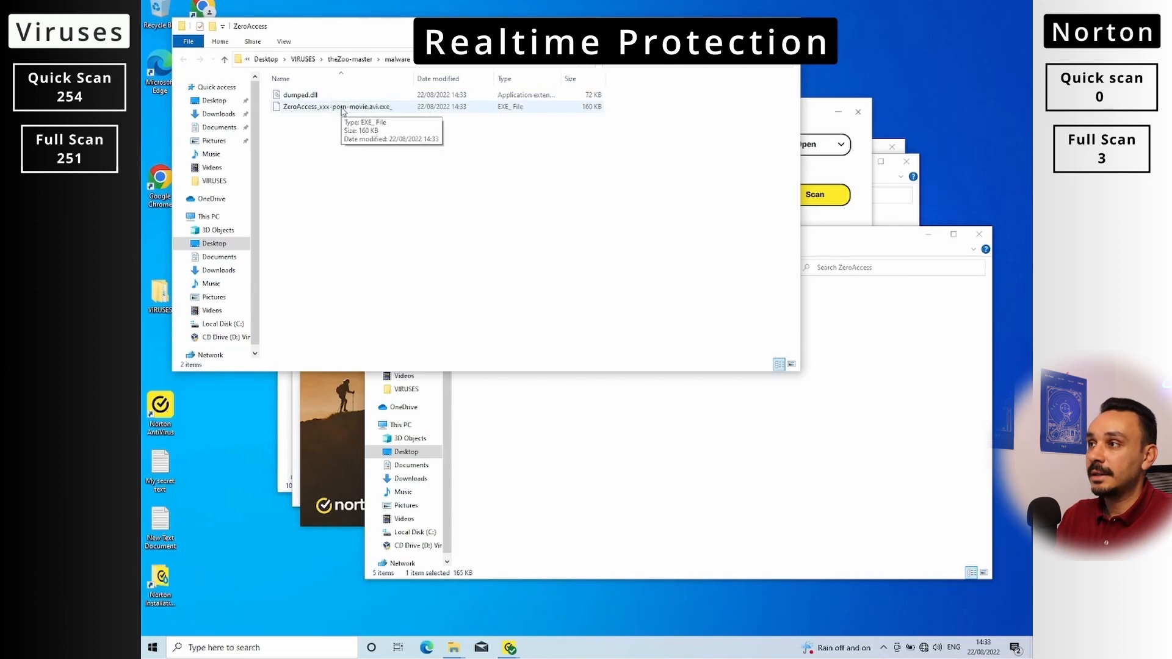
{"action": "left_click", "coordinate": [333, 106]}
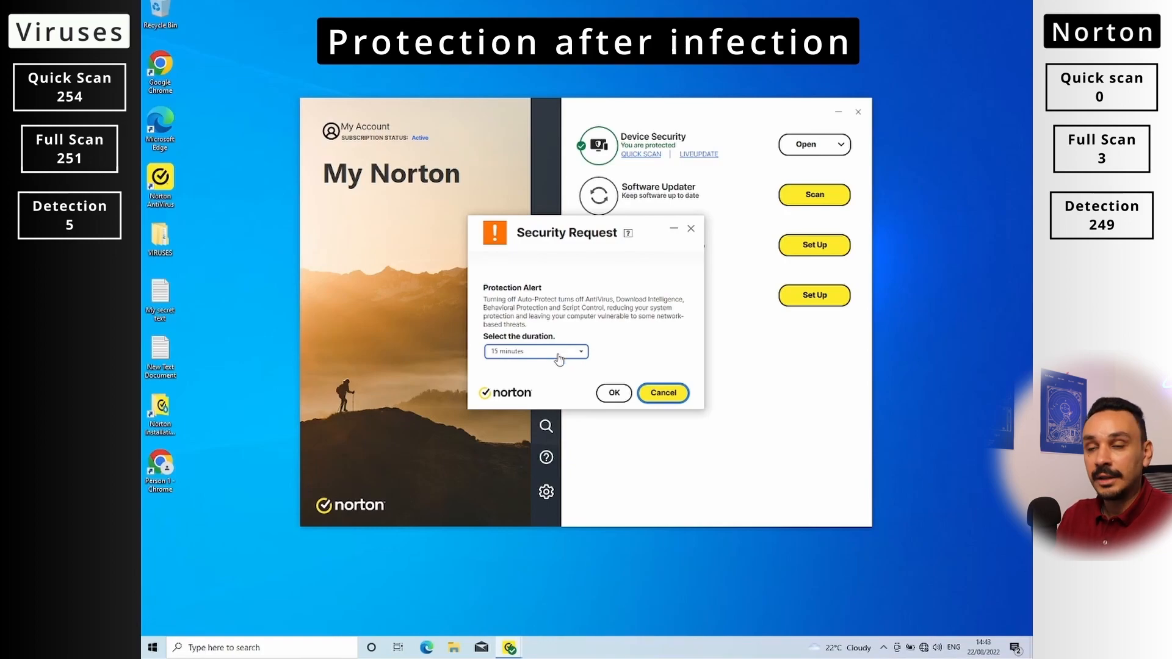
Disable Auto-Protect for 15 minutes, run WannaCry, close the fix results and minimise Norton
{"action": "left_click", "coordinate": [662, 392]}
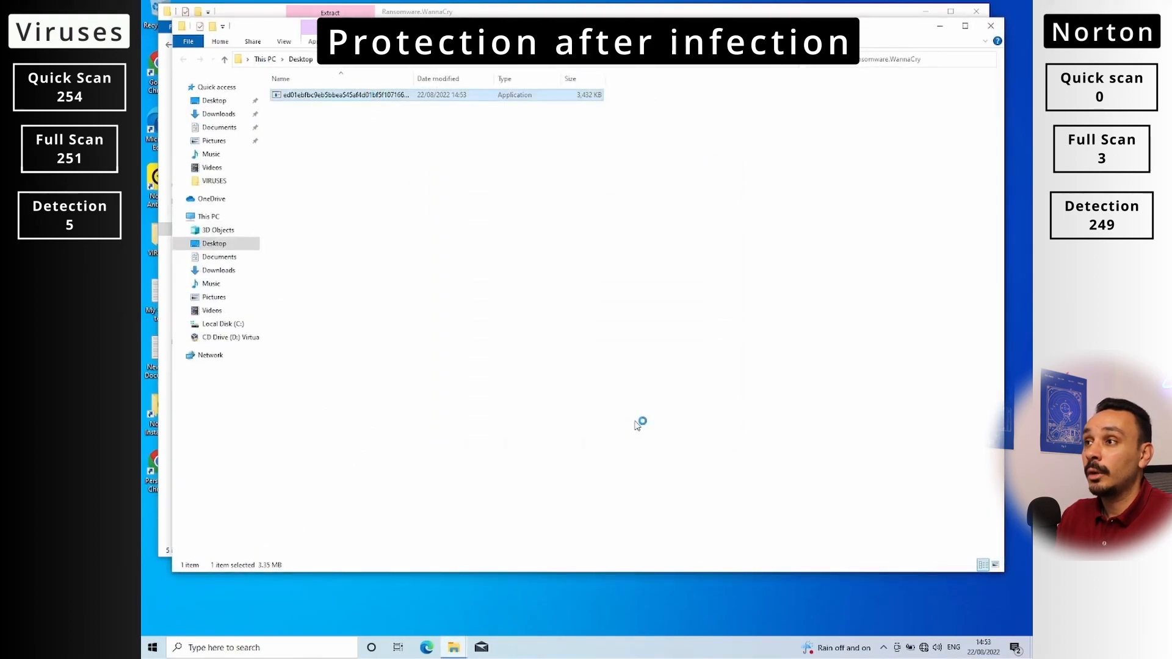
{"action": "double_click", "coordinate": [344, 94]}
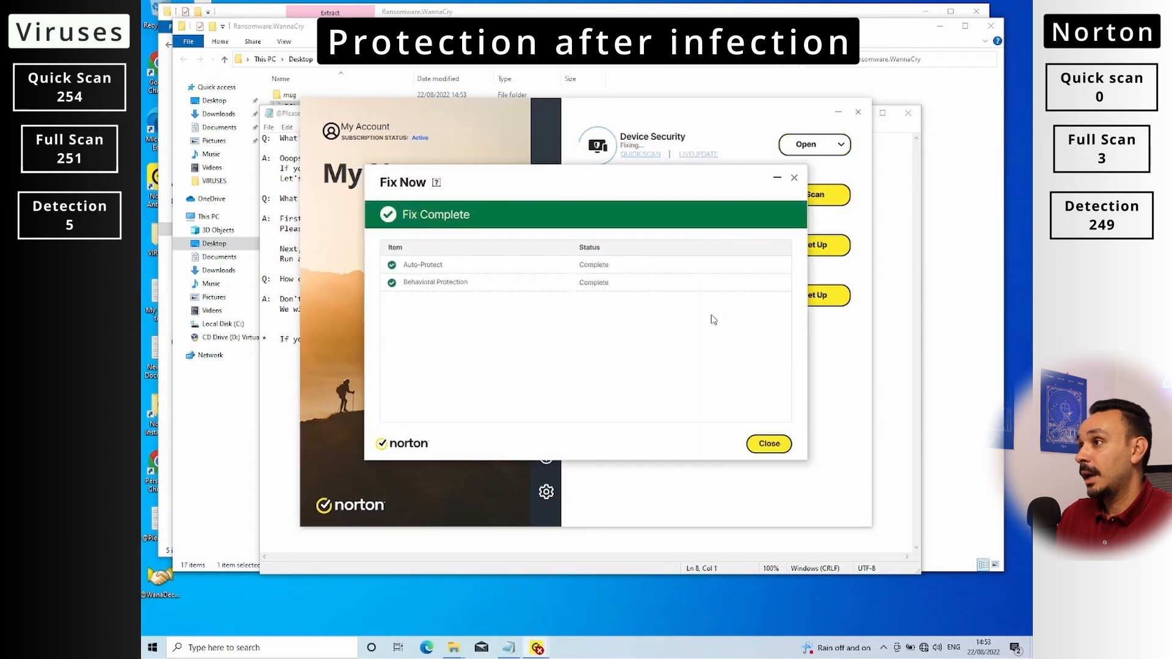
{"action": "left_click", "coordinate": [768, 443]}
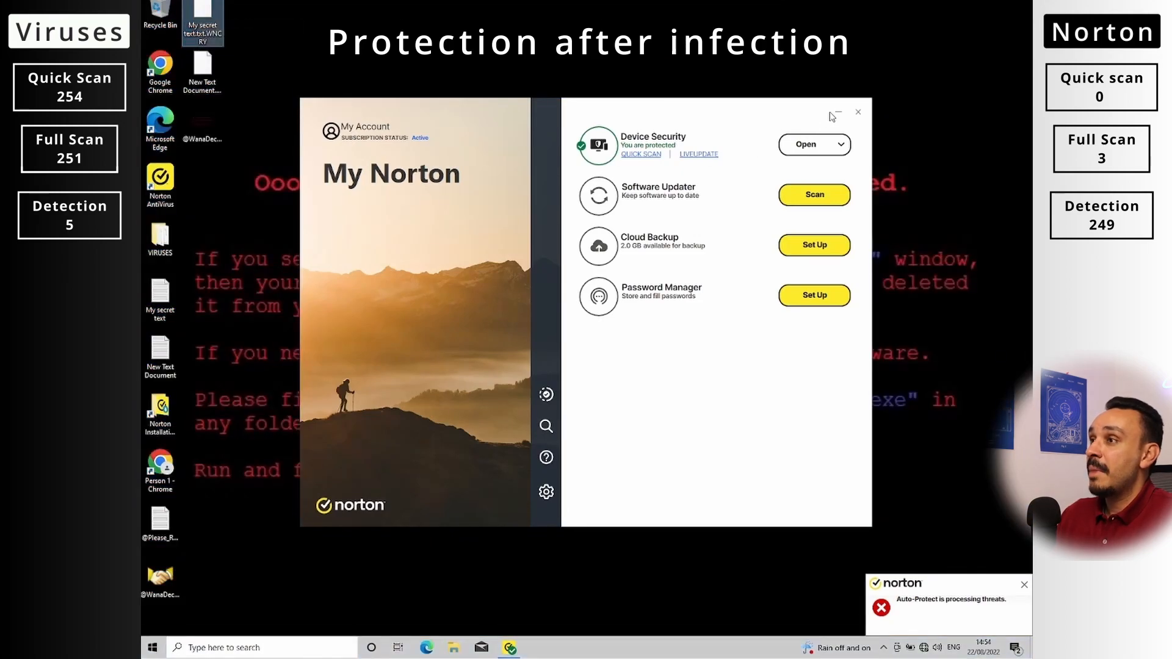
{"action": "left_click", "coordinate": [858, 112]}
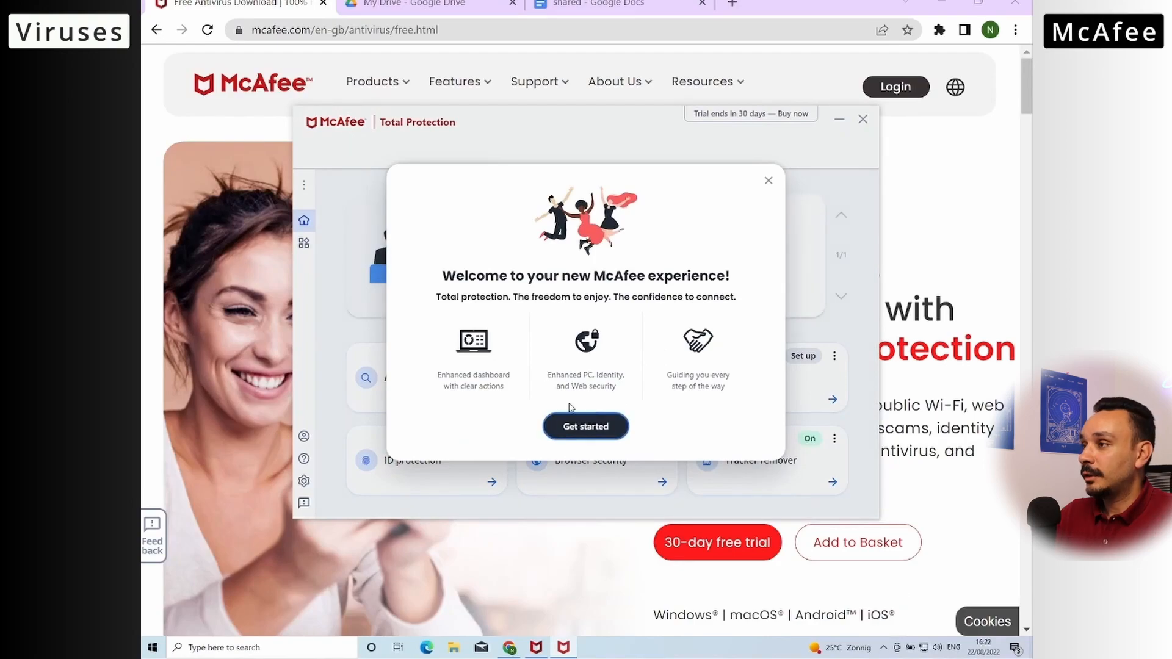
Dismiss McAfee's welcome screen with Get started and open the Antivirus section
{"action": "left_click", "coordinate": [586, 426]}
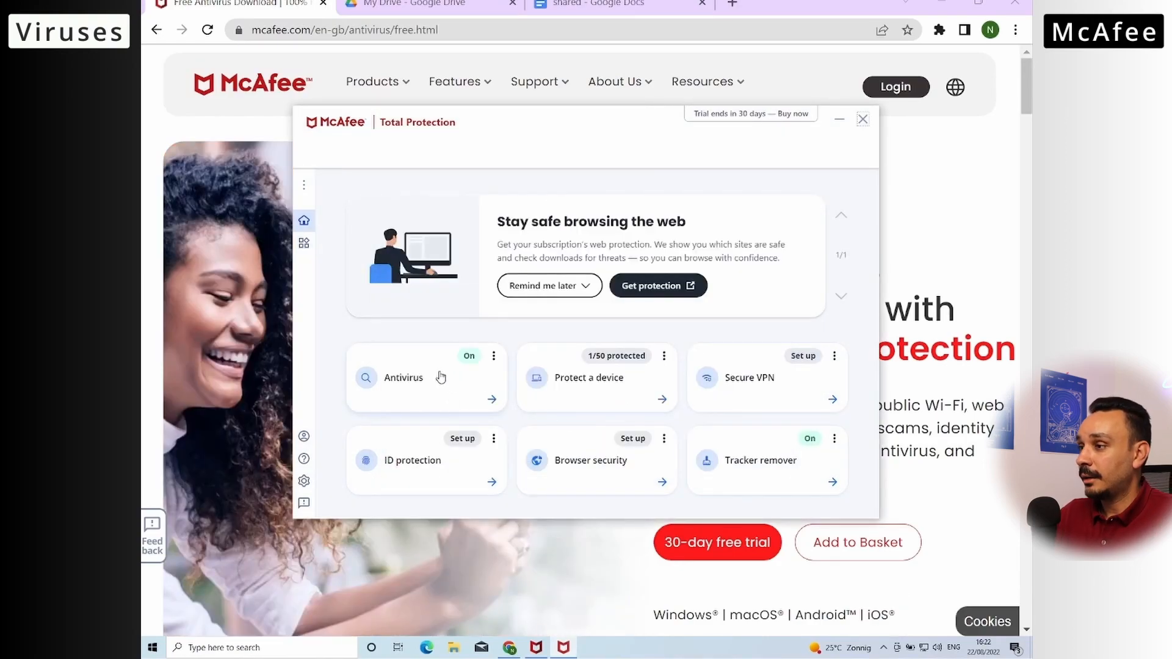
{"action": "left_click", "coordinate": [303, 242]}
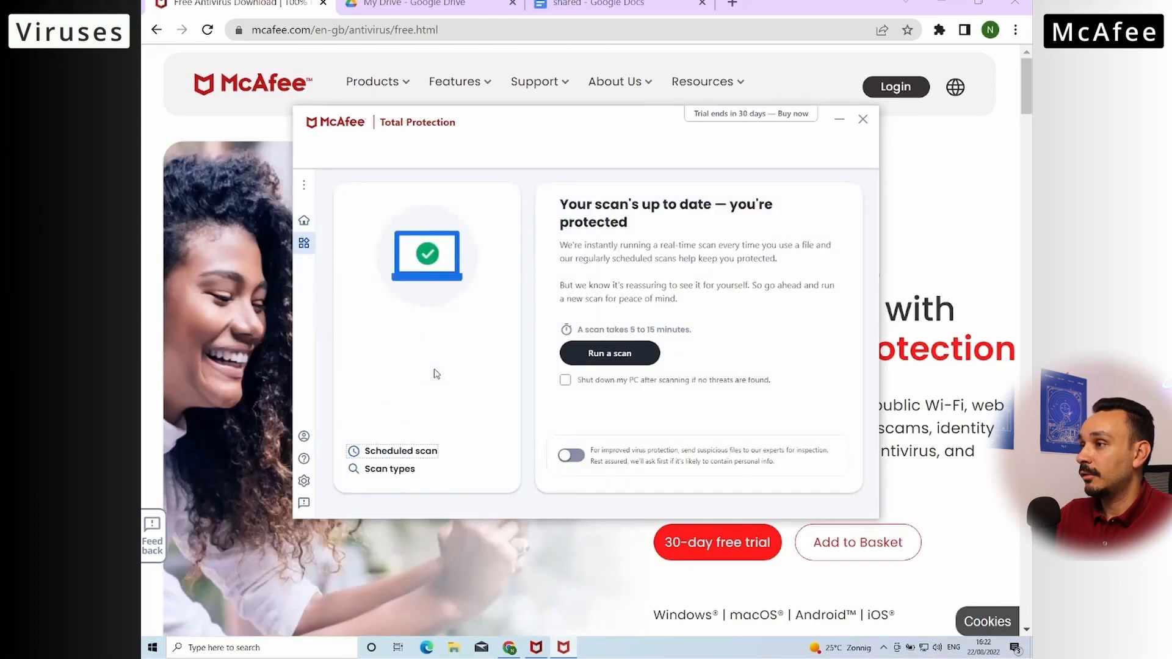
{"action": "left_click", "coordinate": [608, 353]}
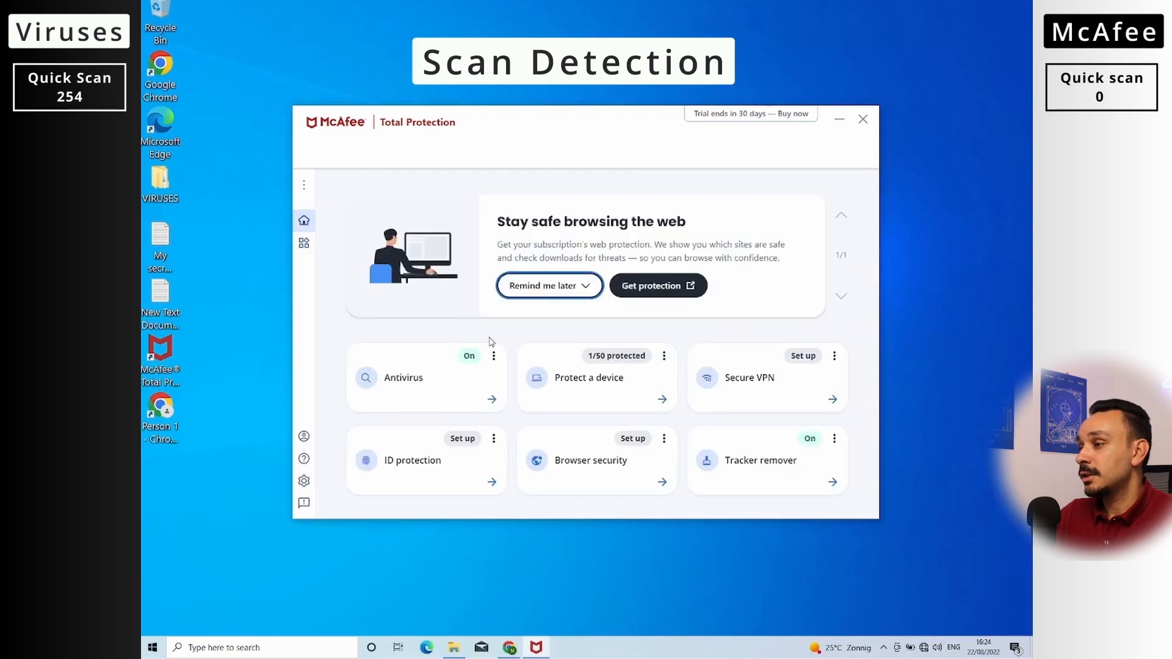
{"action": "mouse_move", "coordinate": [492, 360]}
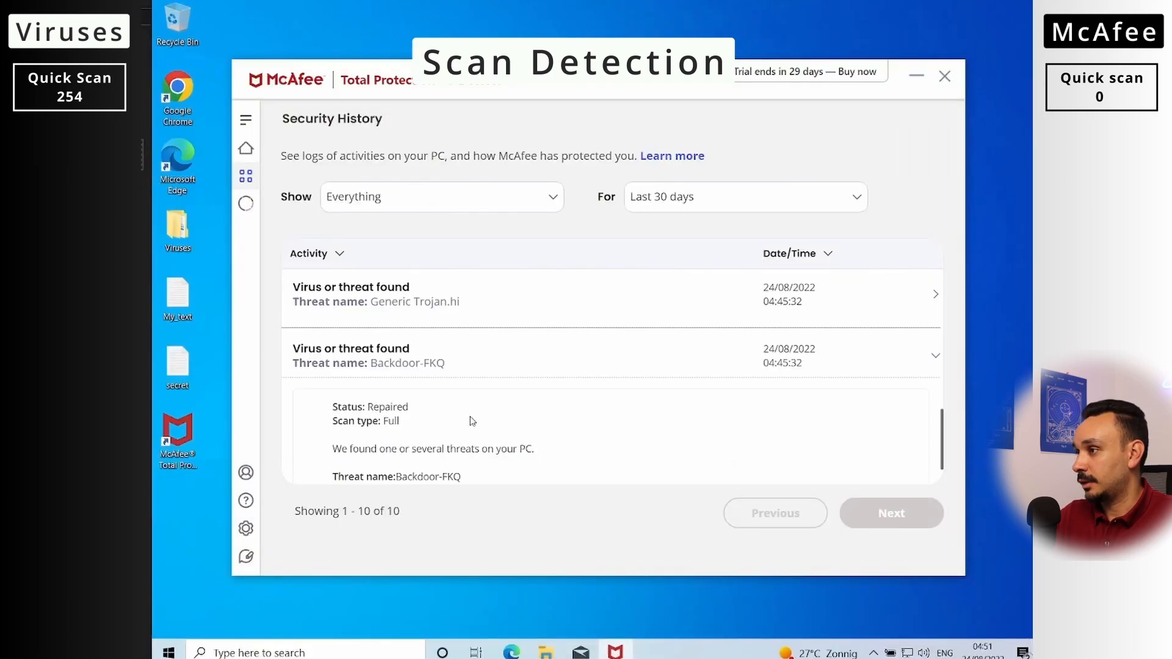
Expand the Backdoor-FKQ entry's details in Security History
{"action": "left_click", "coordinate": [935, 294]}
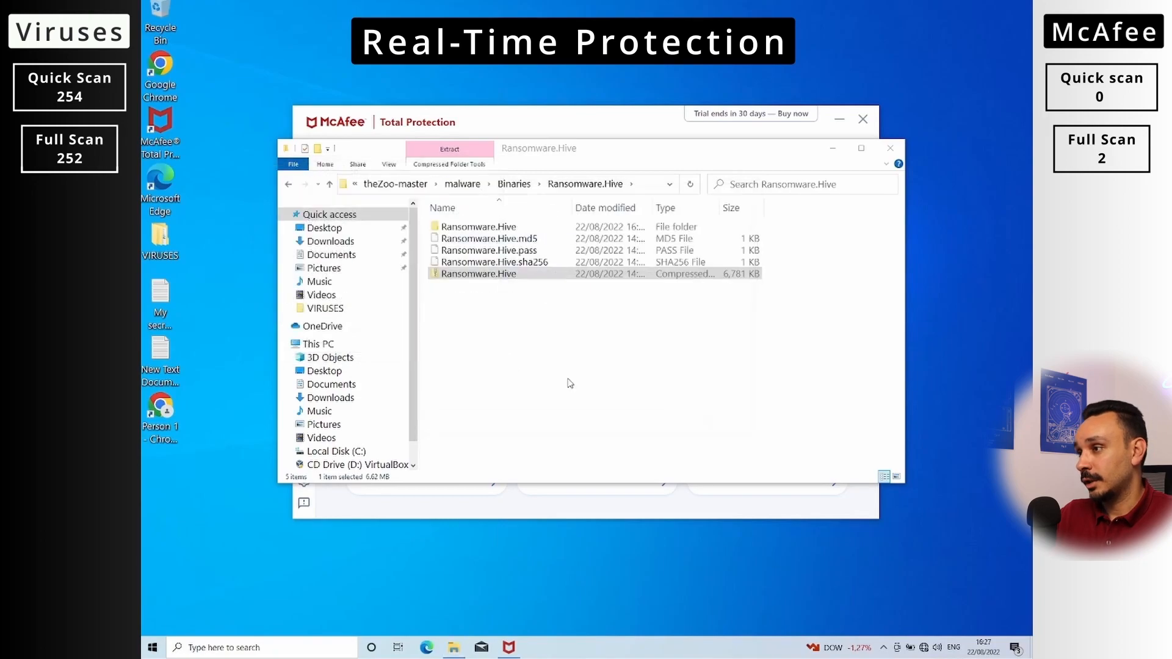
Extract the Ransomware.RedBoot archive, then open the Ransomware.WannaCry.zip archive
{"action": "right_click", "coordinate": [492, 262]}
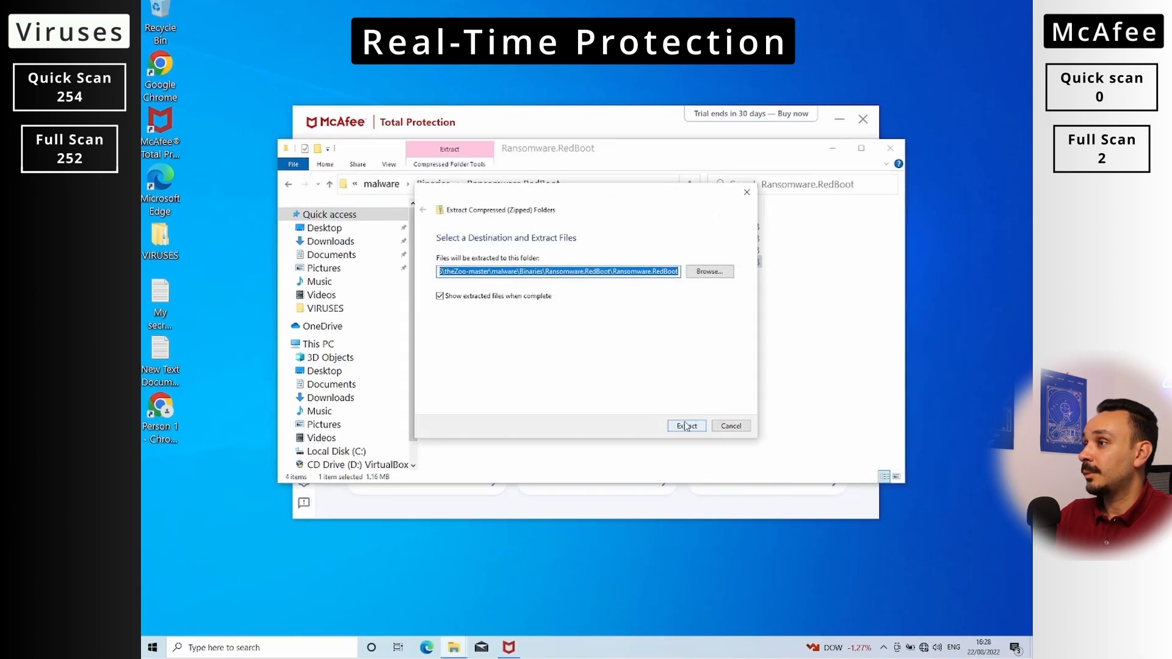
{"action": "left_click", "coordinate": [686, 426]}
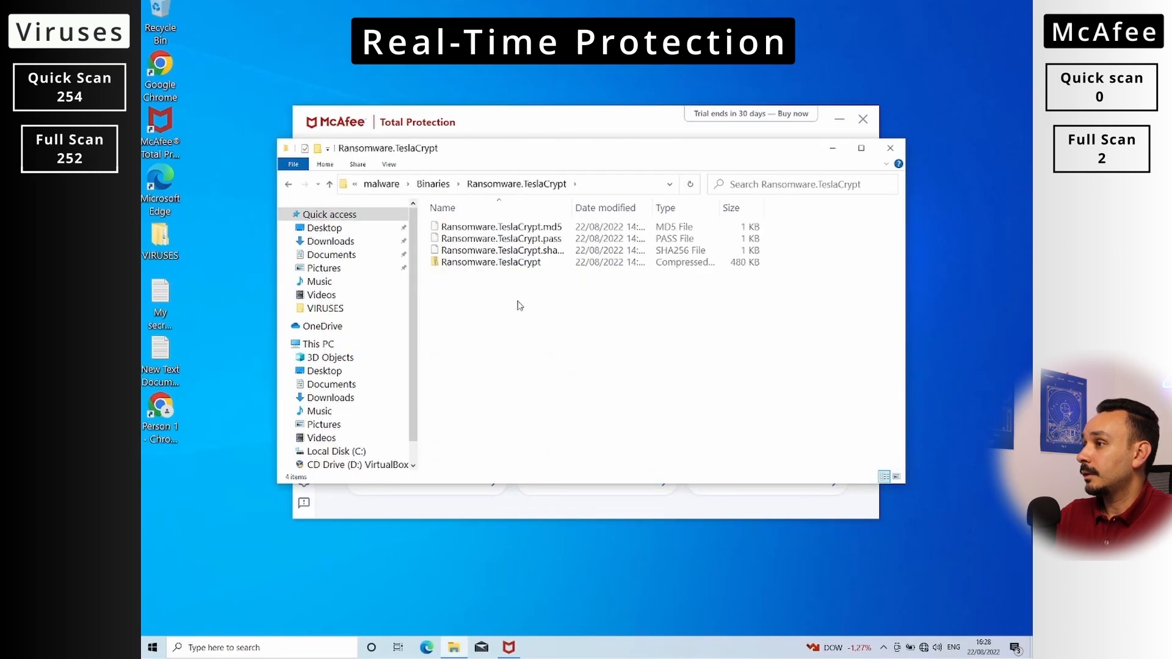
{"action": "double_click", "coordinate": [490, 262]}
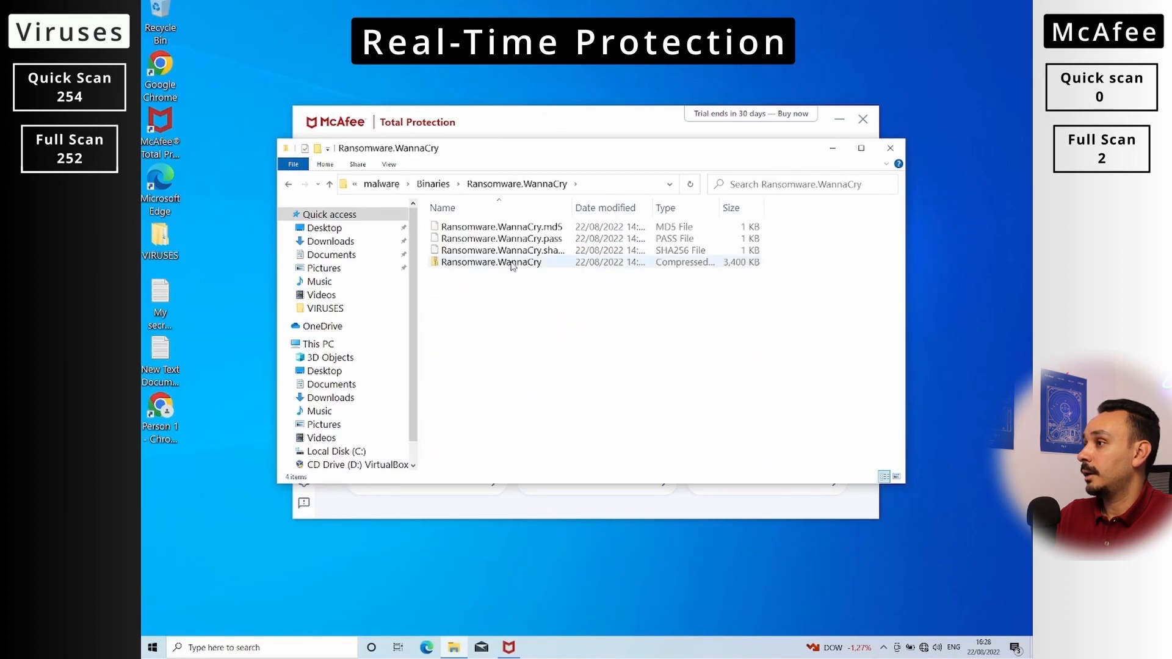
{"action": "double_click", "coordinate": [490, 262]}
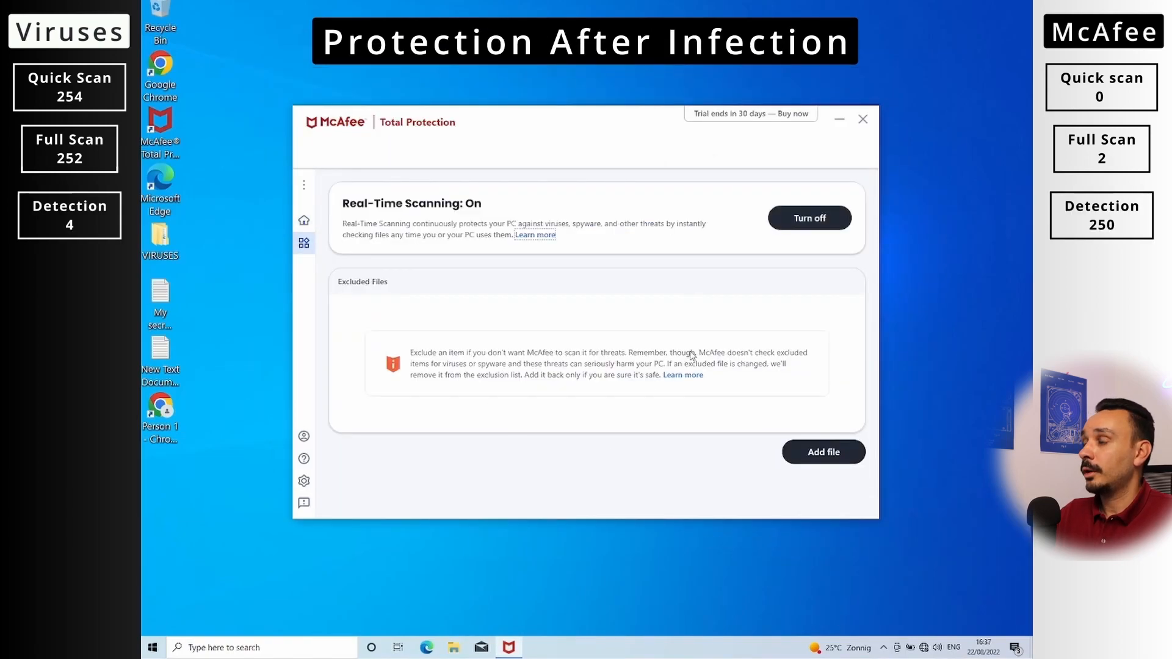
Open McAfee's Real-Time Scanning page and confirm it reads On
{"action": "left_click", "coordinate": [810, 217]}
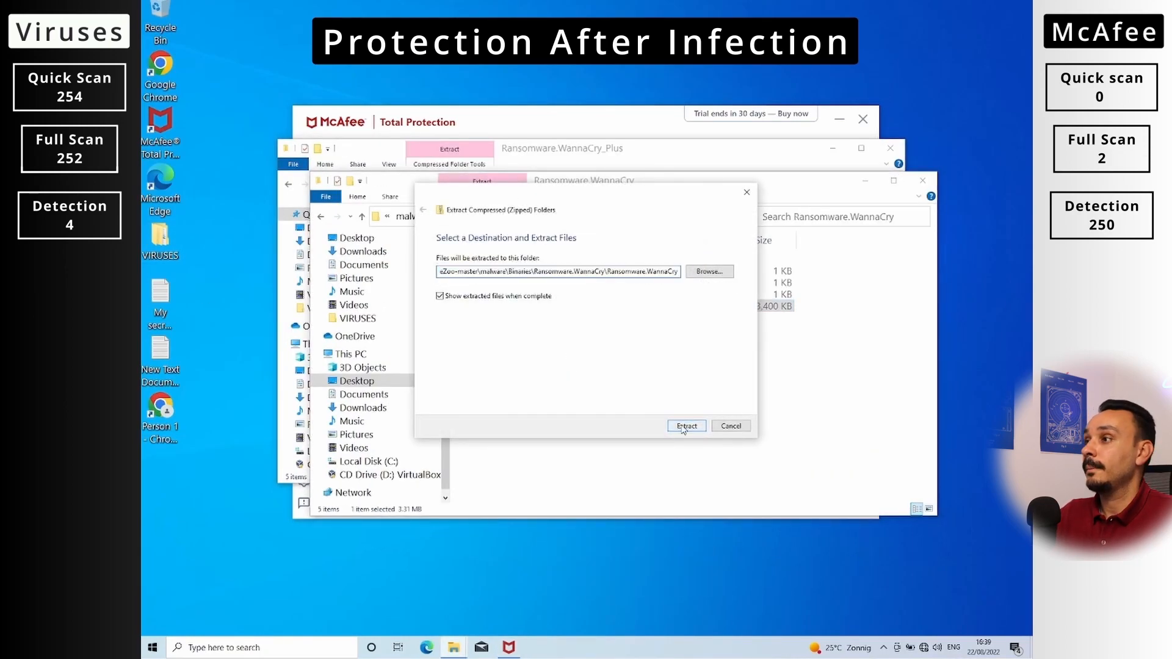
{"action": "left_click", "coordinate": [685, 426]}
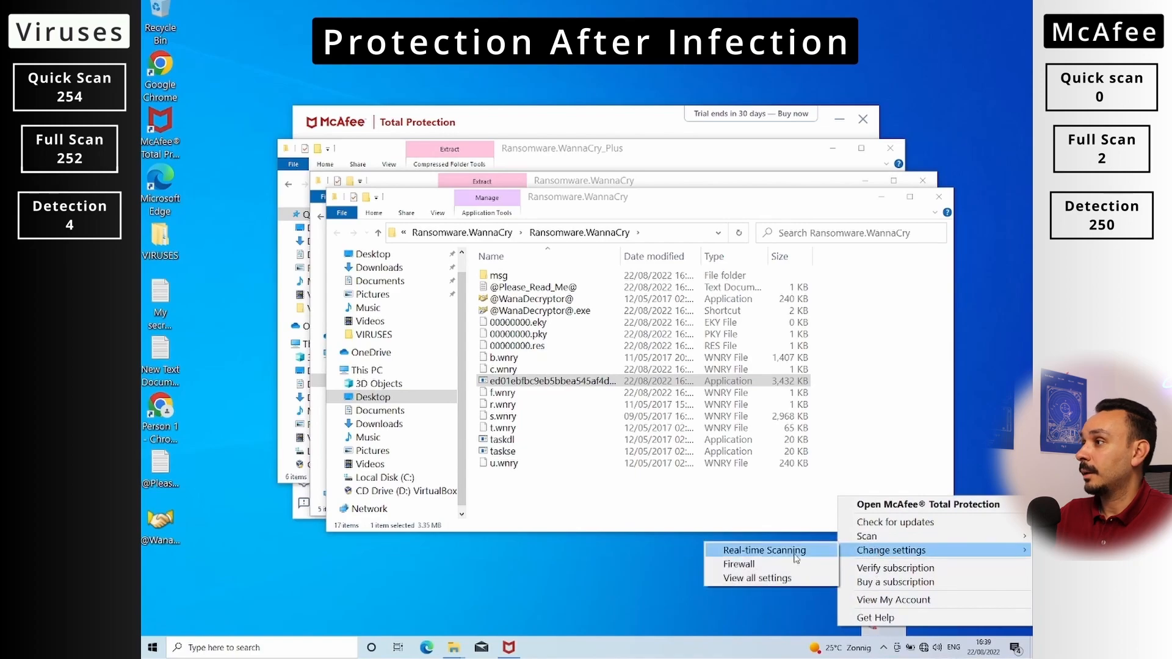
View McAfee's Real-time Scanning settings, then go back to the Home dashboard
{"action": "left_click", "coordinate": [763, 550]}
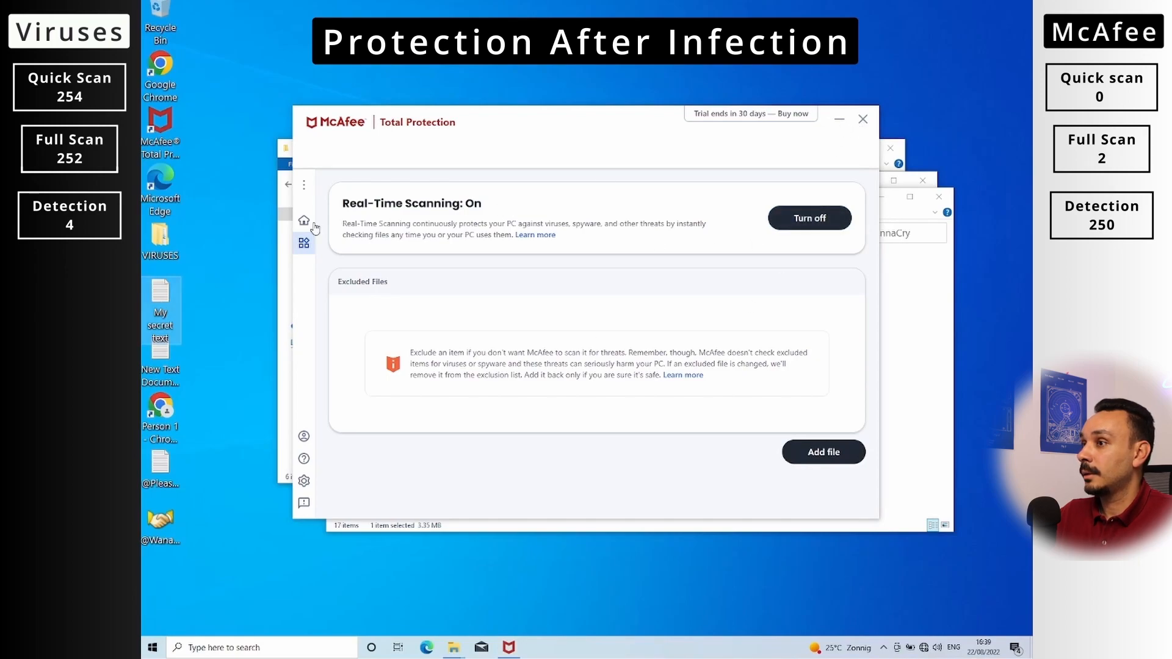
{"action": "left_click", "coordinate": [303, 220]}
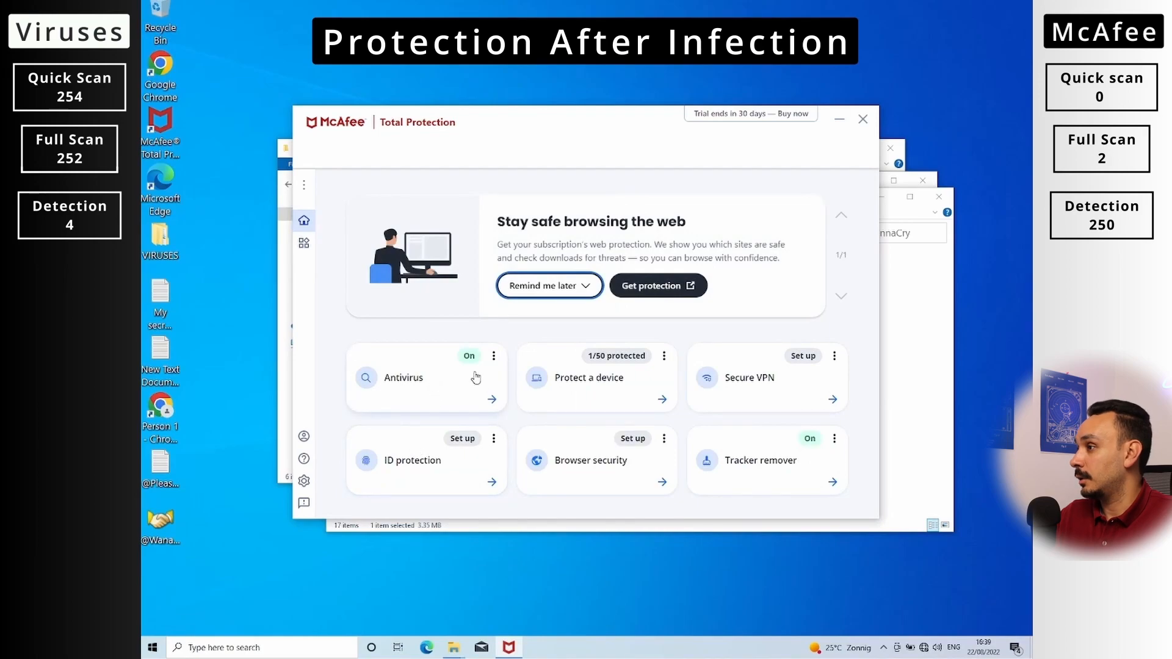
{"action": "mouse_move", "coordinate": [160, 299]}
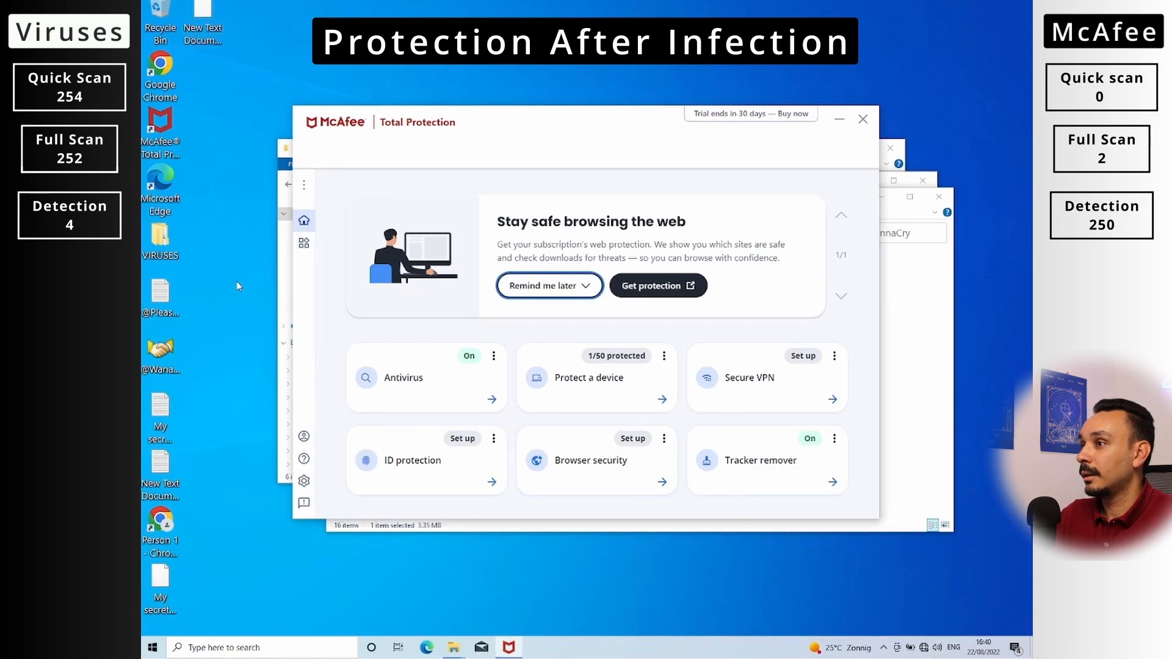
{"action": "mouse_move", "coordinate": [160, 408]}
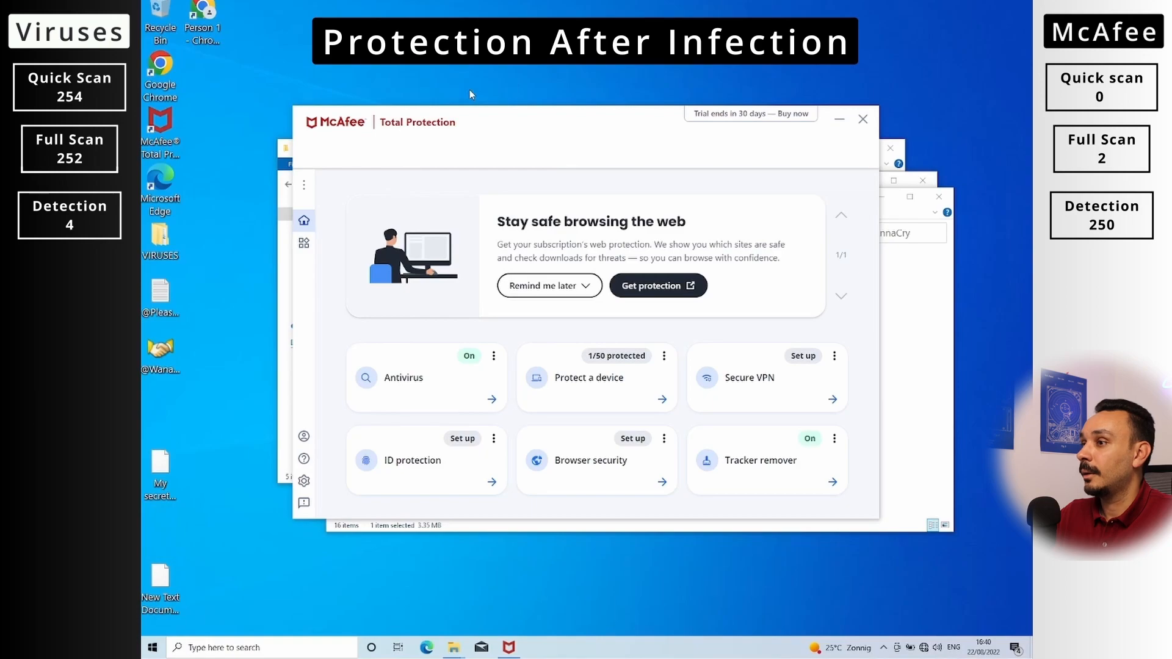
{"action": "mouse_move", "coordinate": [422, 369]}
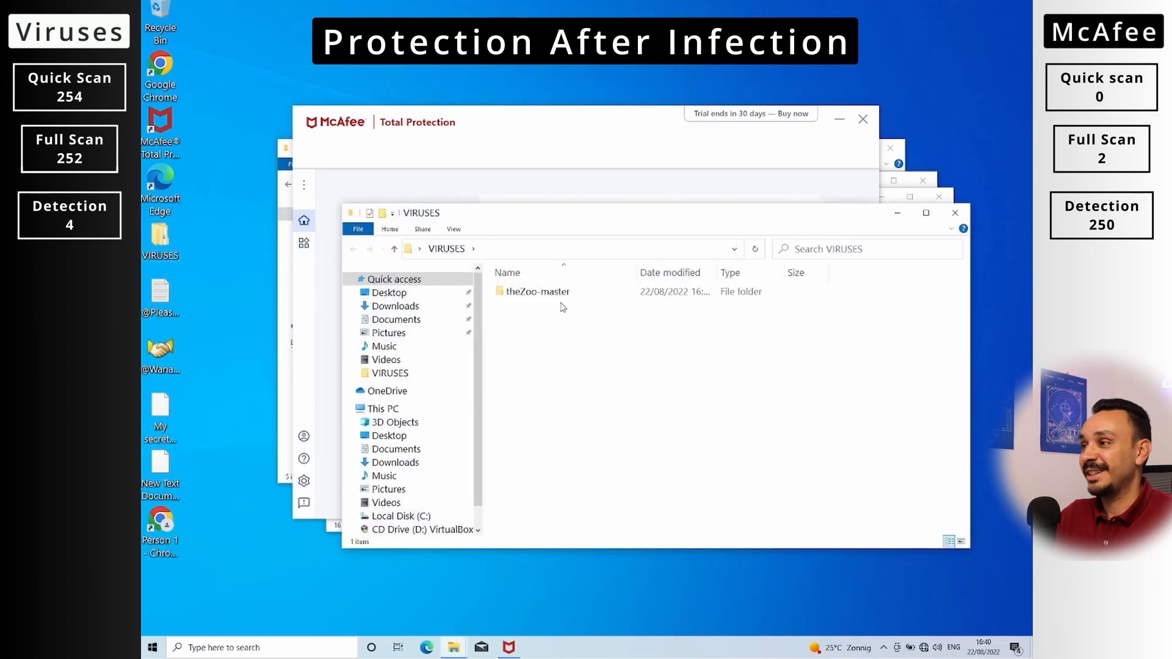
Open theZoo-master in the VIRUSES folder as the WannaCry ransom wallpaper appears
{"action": "double_click", "coordinate": [536, 290]}
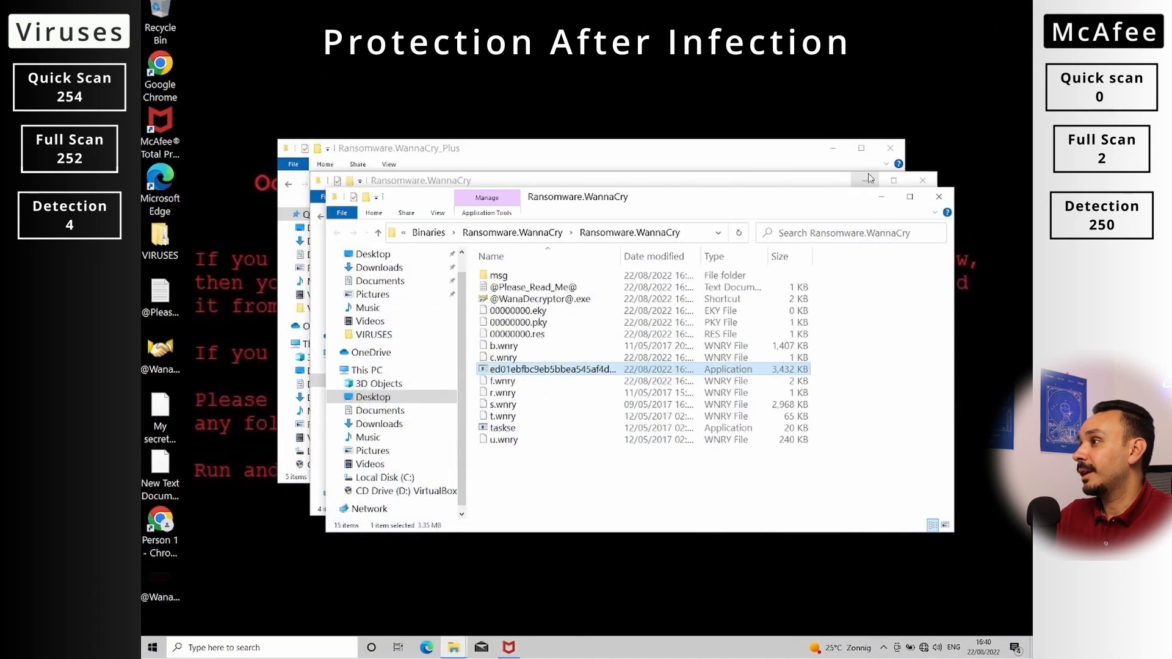
{"action": "left_click", "coordinate": [940, 179]}
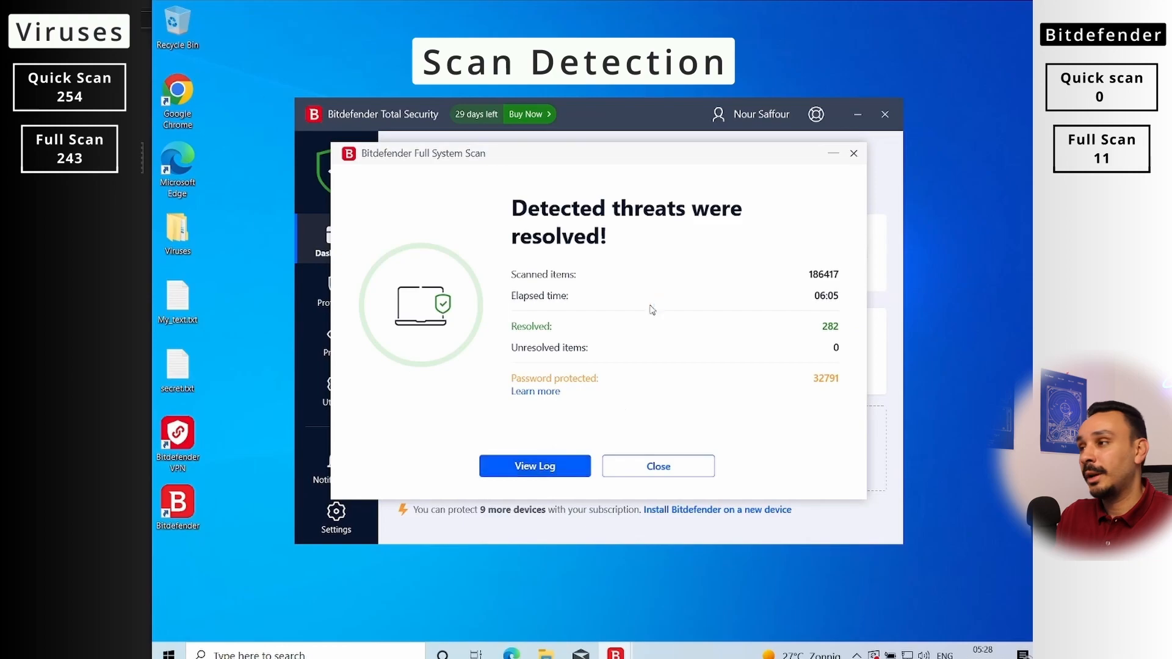
Open the Full System Scan log, expand Resolved issues and scroll through the deleted threats
{"action": "left_click", "coordinate": [535, 466]}
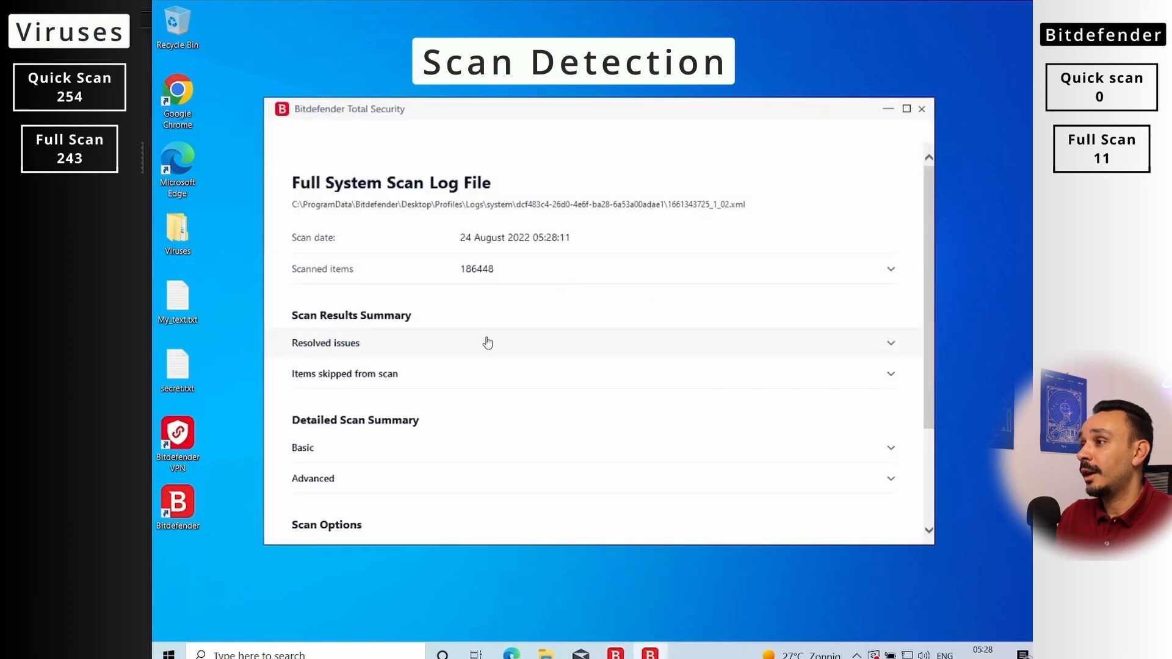
{"action": "left_click", "coordinate": [890, 343]}
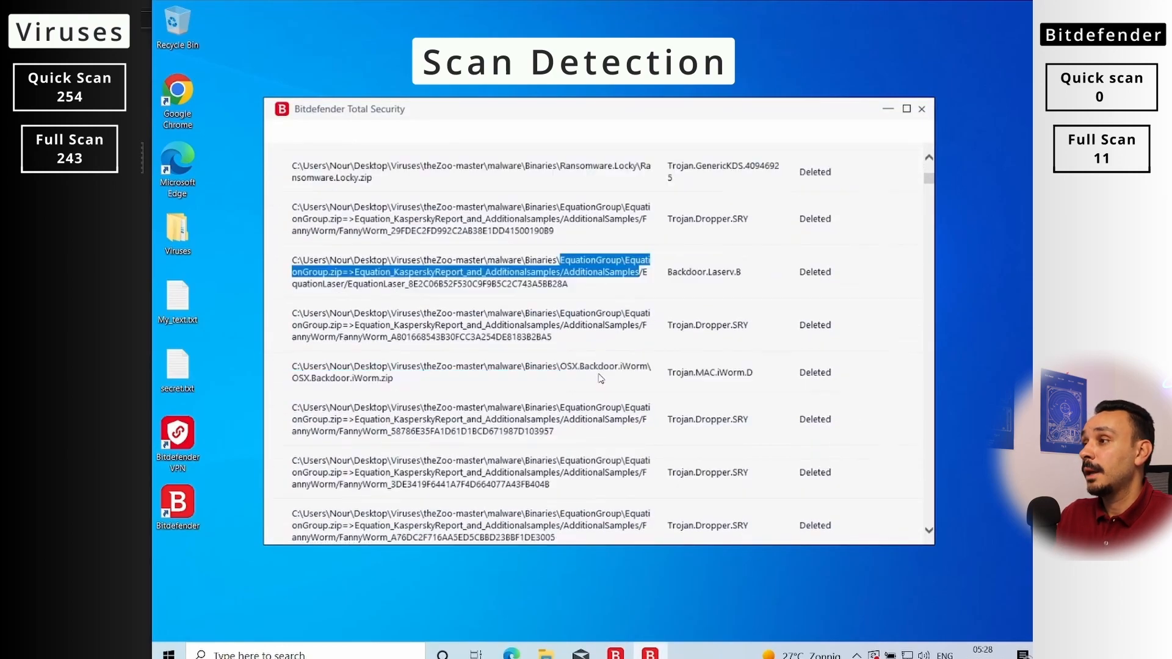
{"action": "scroll", "scroll_direction": "down", "scroll_amount": 3}
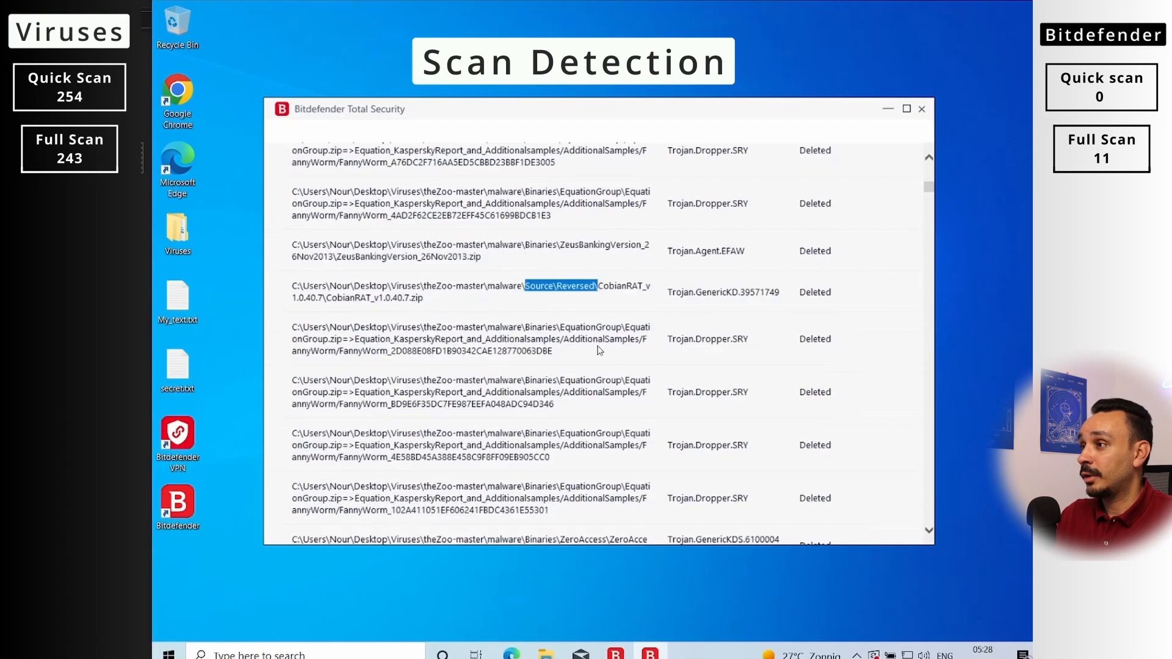
{"action": "scroll", "scroll_direction": "down", "scroll_amount": 3}
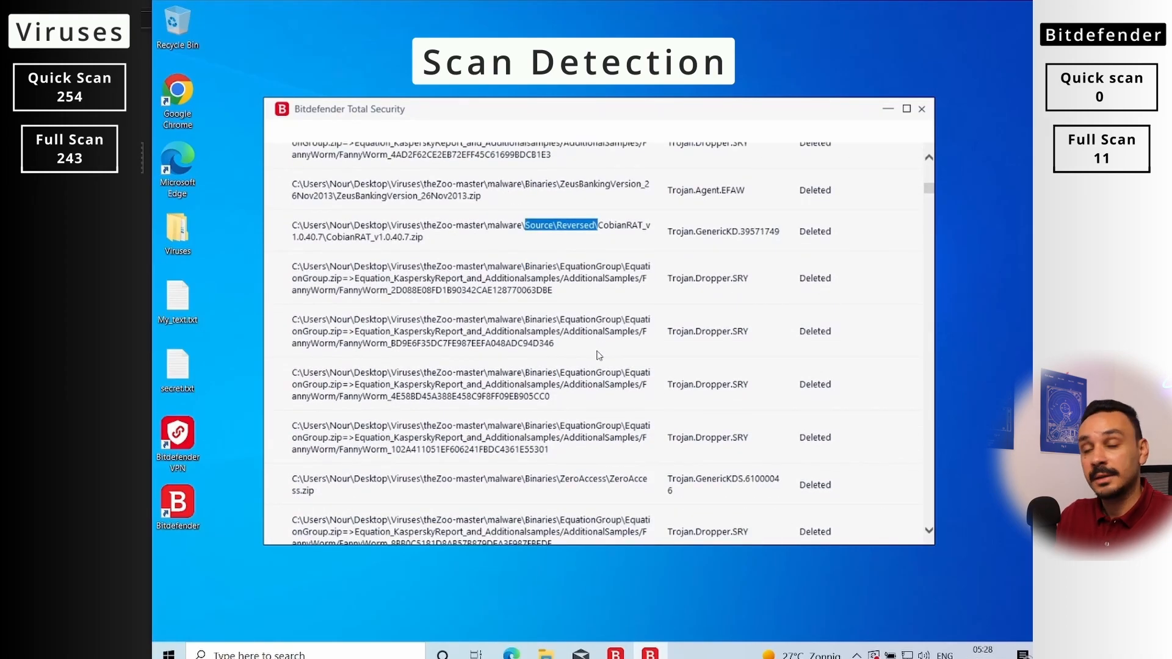
{"action": "scroll", "scroll_direction": "down", "scroll_amount": 3}
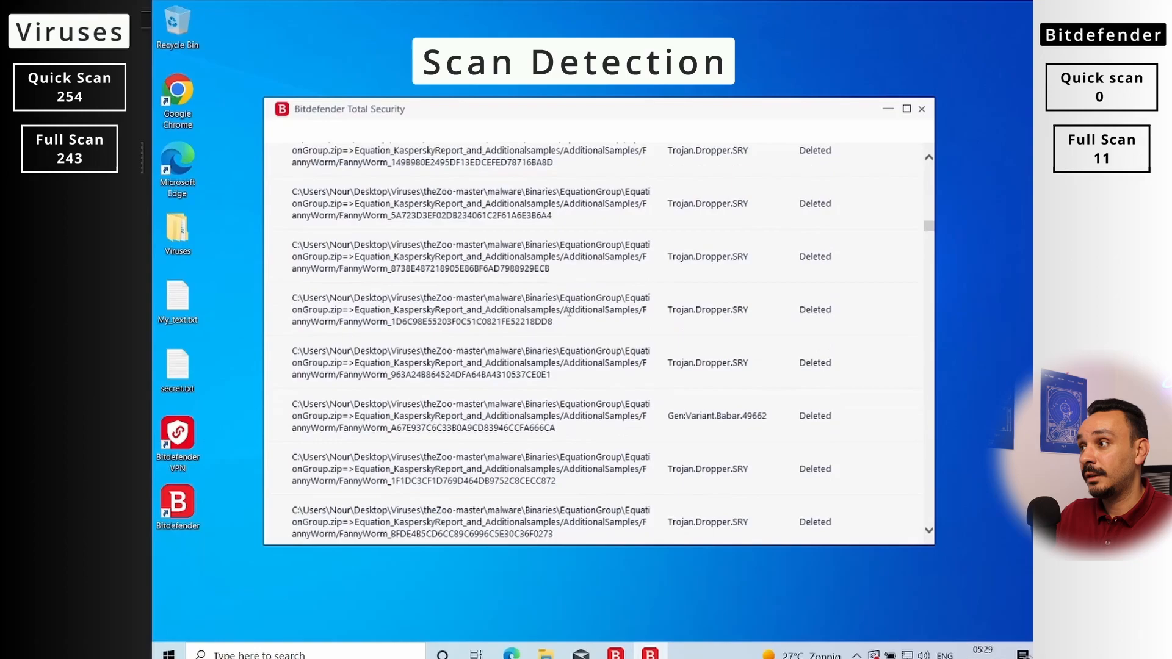
{"action": "scroll", "scroll_direction": "down", "scroll_amount": 3}
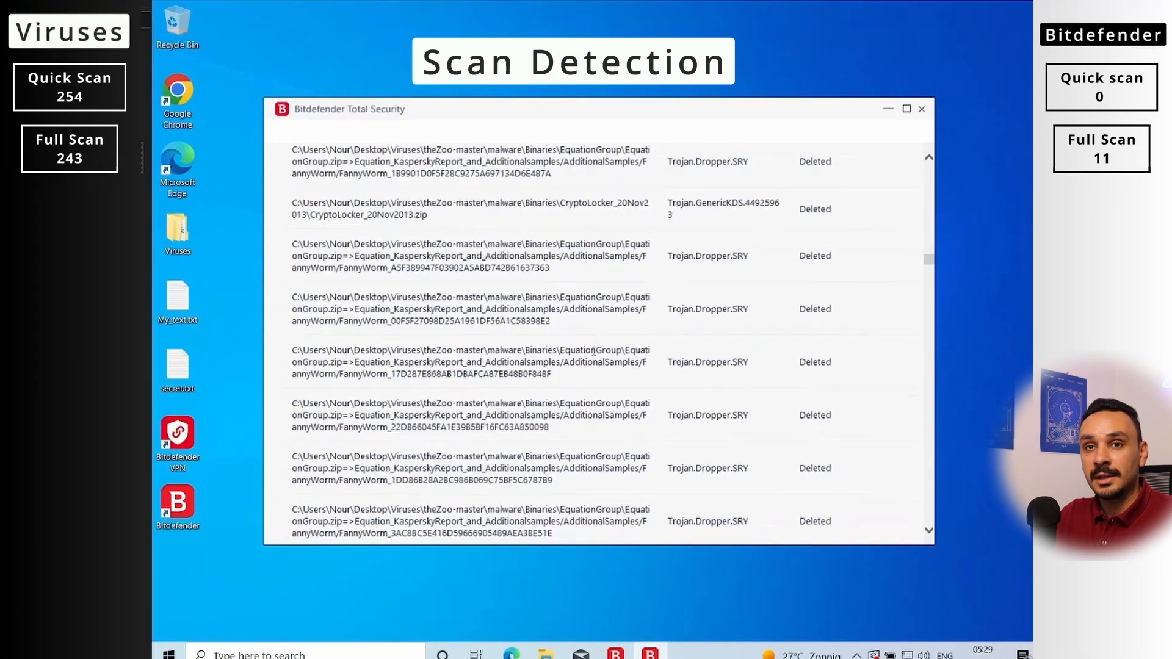
{"action": "scroll", "scroll_direction": "down", "scroll_amount": 3}
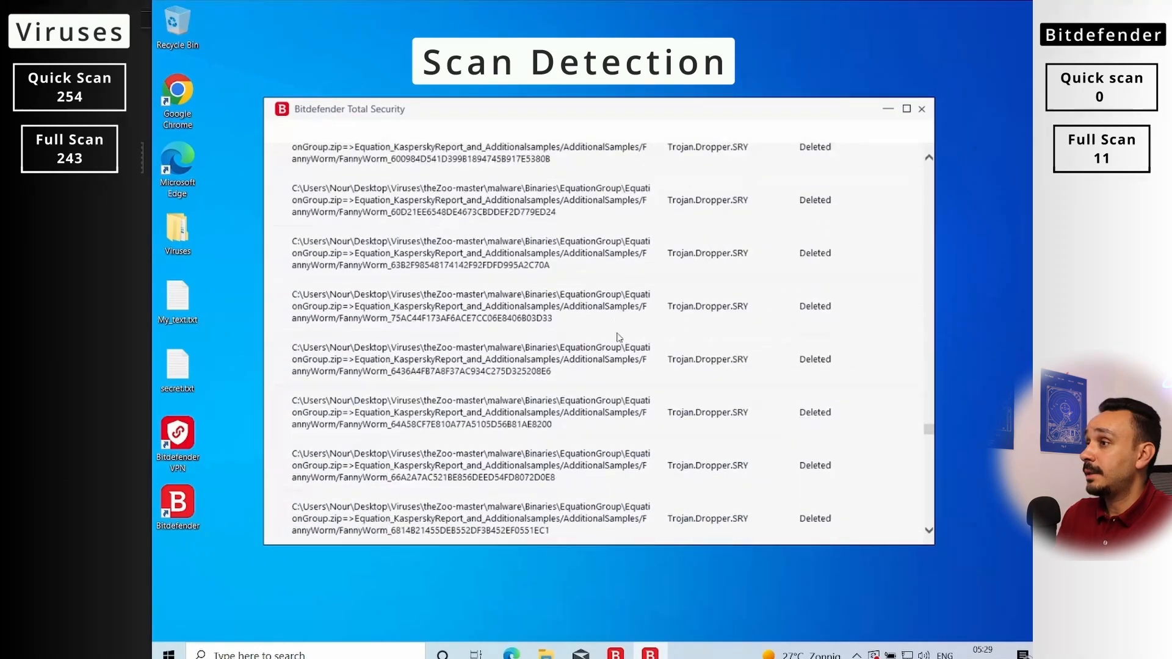
{"action": "scroll", "scroll_direction": "down", "scroll_amount": 3}
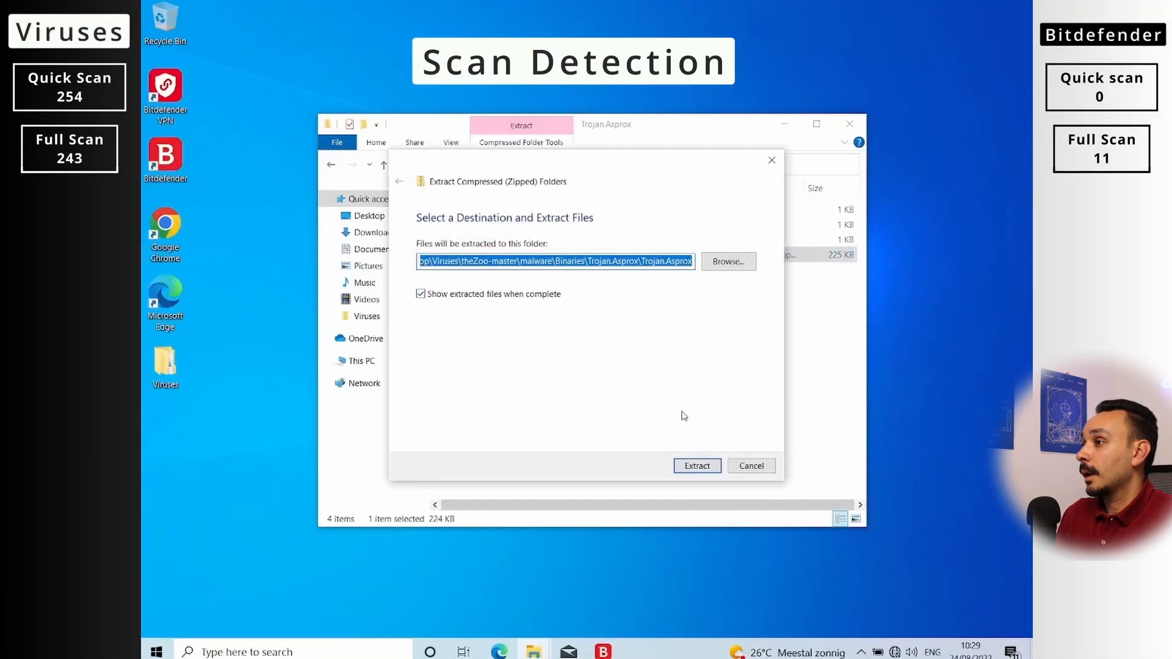
Extract the Trojan.Asprox olderAsprox.zip and Trojan.Loadmoney sample archives
{"action": "left_click", "coordinate": [696, 466]}
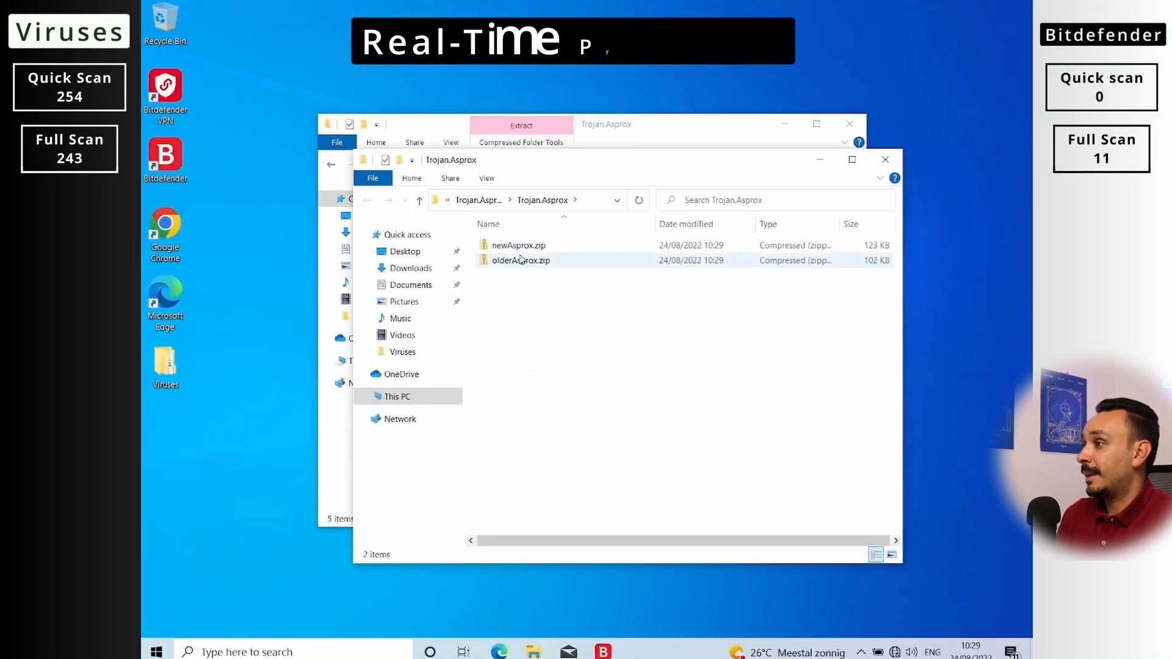
{"action": "double_click", "coordinate": [517, 245]}
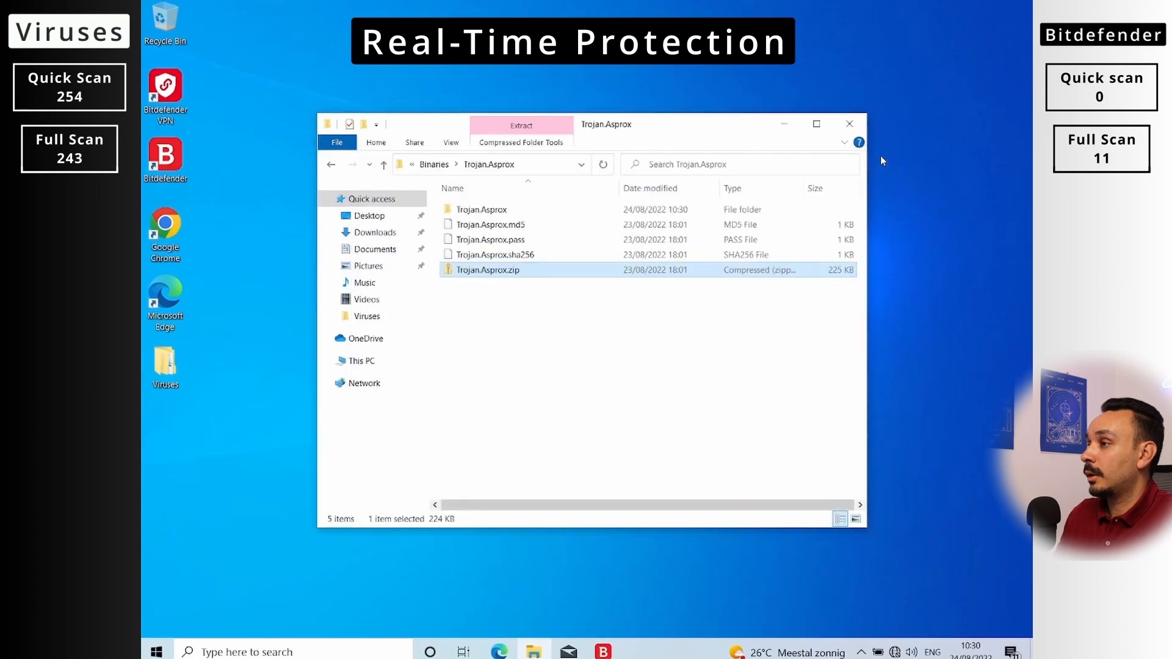
{"action": "left_click", "coordinate": [521, 124]}
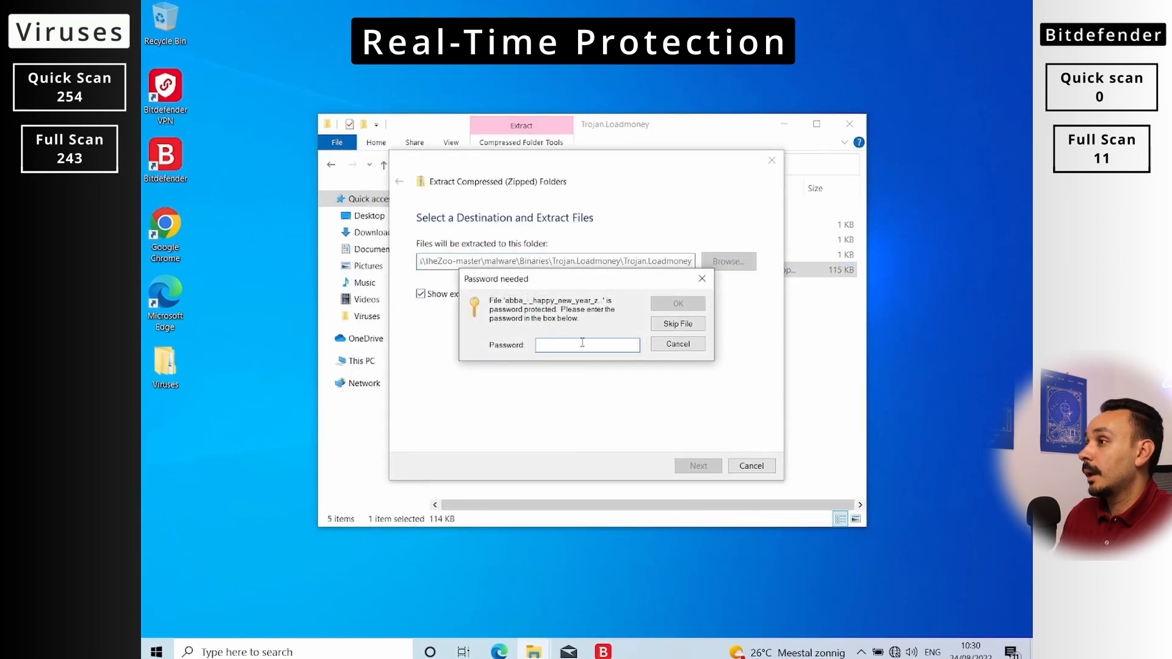
{"action": "left_click", "coordinate": [677, 344]}
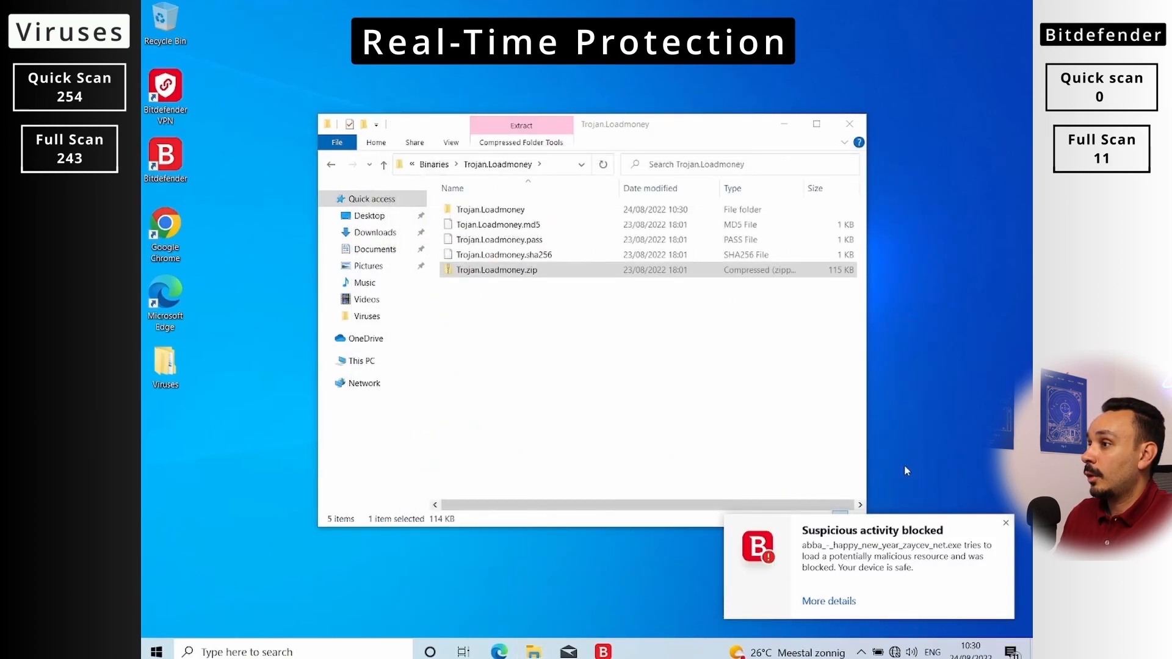
{"action": "right_click", "coordinate": [496, 254]}
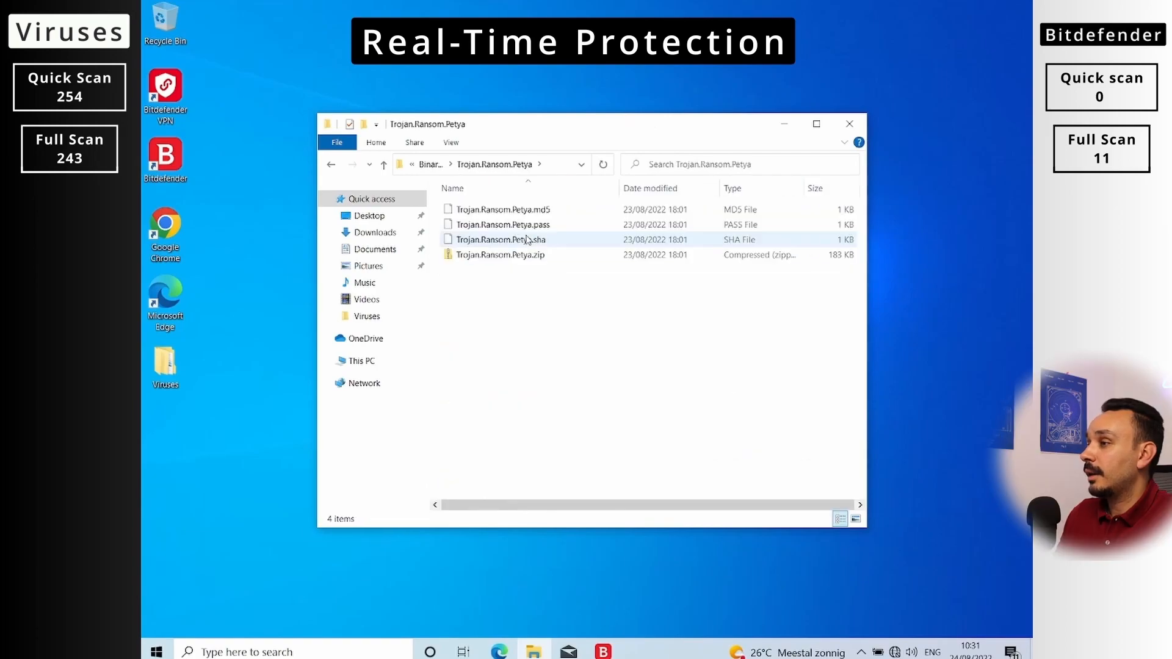
{"action": "double_click", "coordinate": [500, 254]}
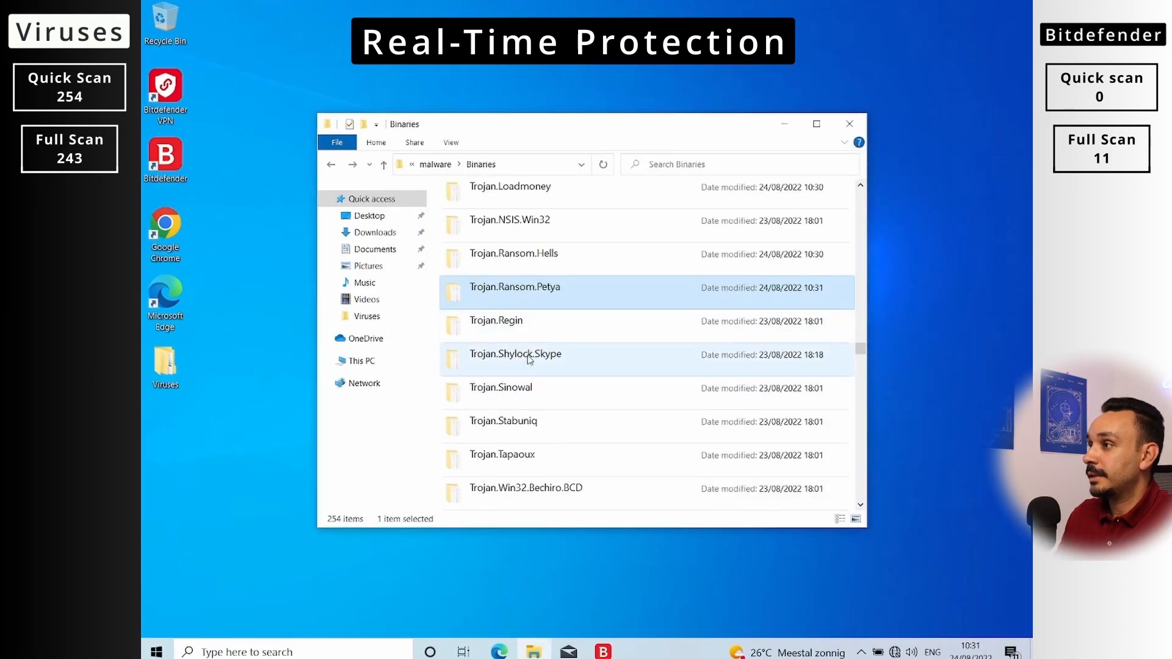
Open the MICHELAN.ASM malware file in Notepad to test real-time protection
{"action": "double_click", "coordinate": [516, 354]}
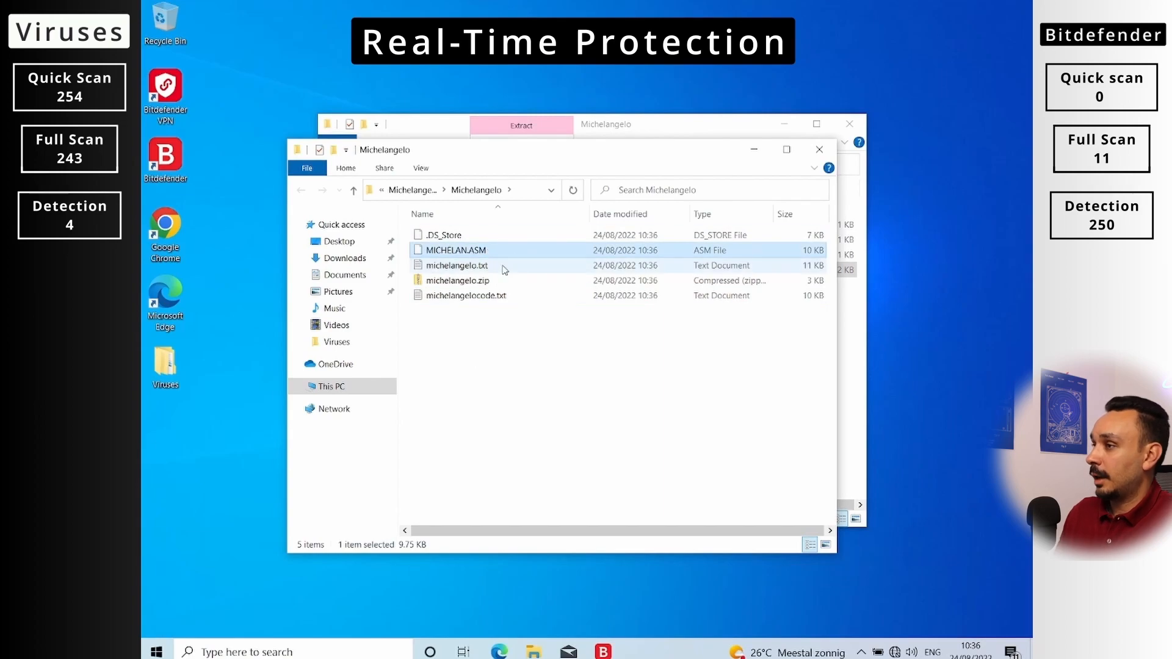
{"action": "double_click", "coordinate": [454, 250]}
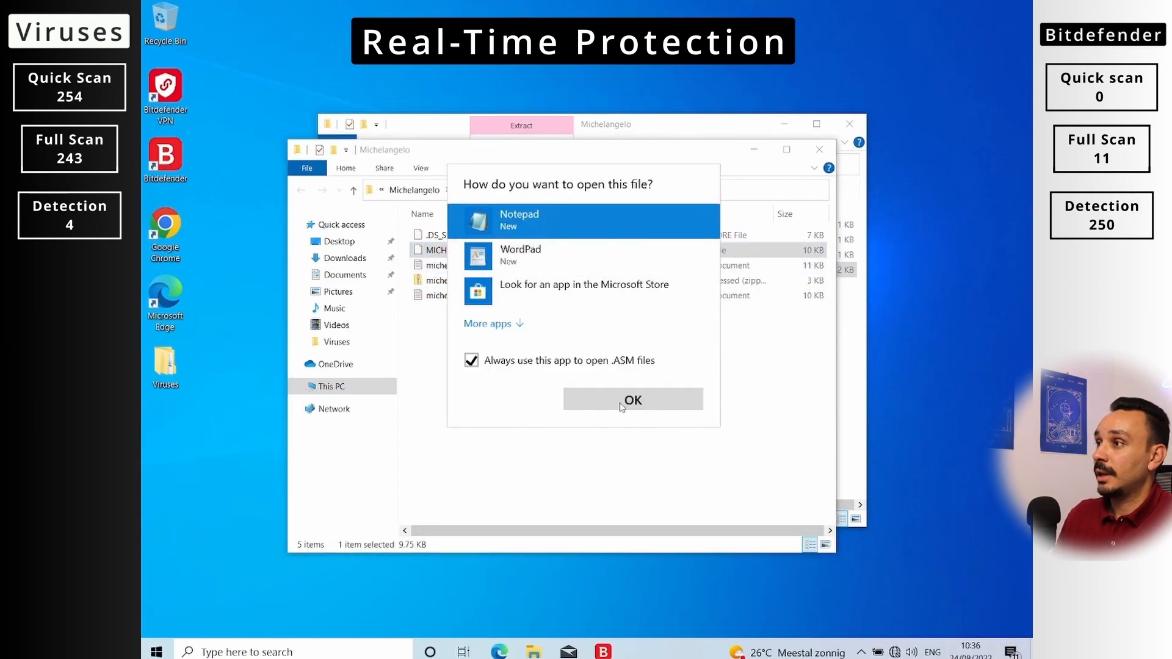
{"action": "left_click", "coordinate": [633, 399]}
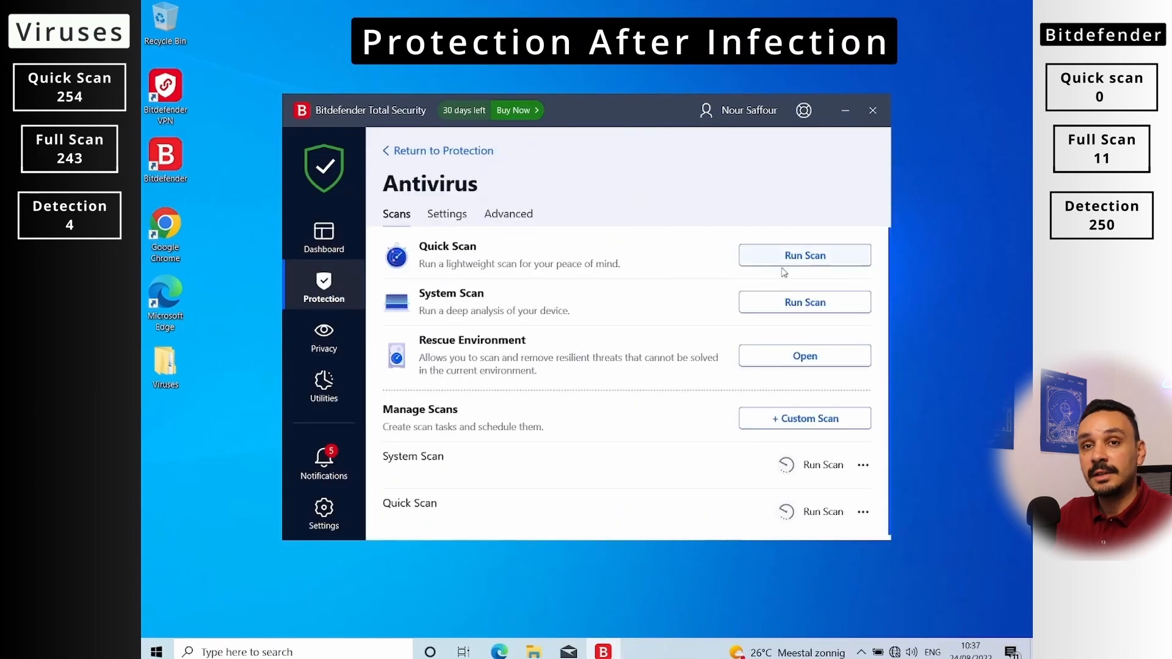
Check Advanced Threat Defense, then run WannaCry from Ransomware.WannaCry.zip and dismiss both error dialogs
{"action": "left_click", "coordinate": [508, 214]}
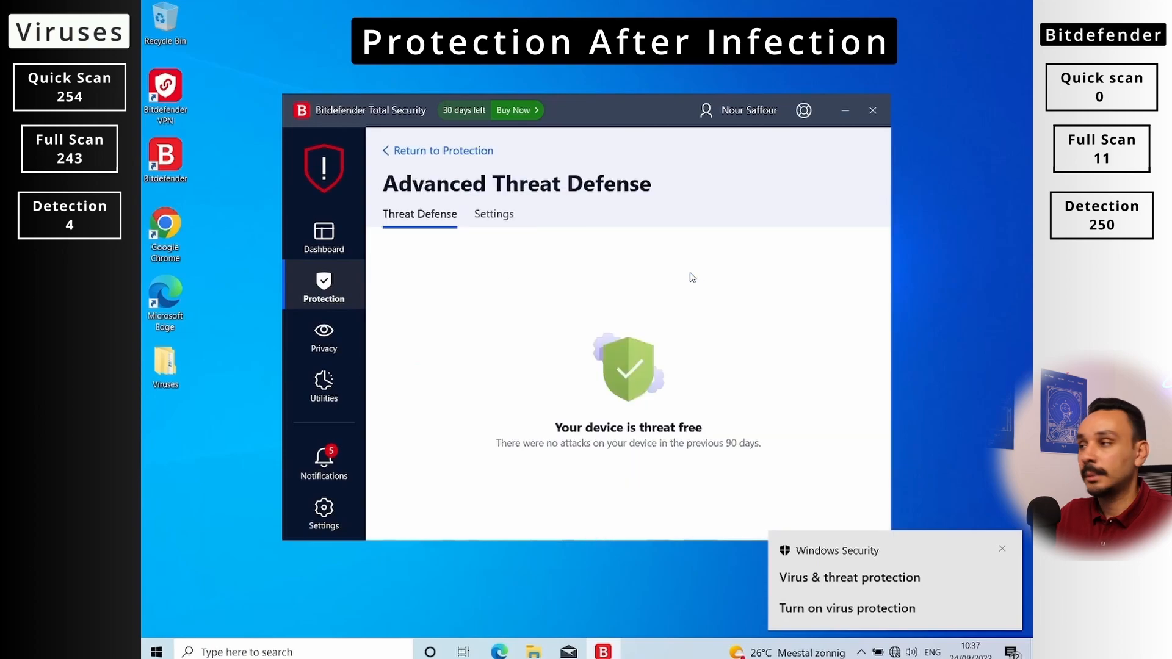
{"action": "left_click", "coordinate": [493, 214]}
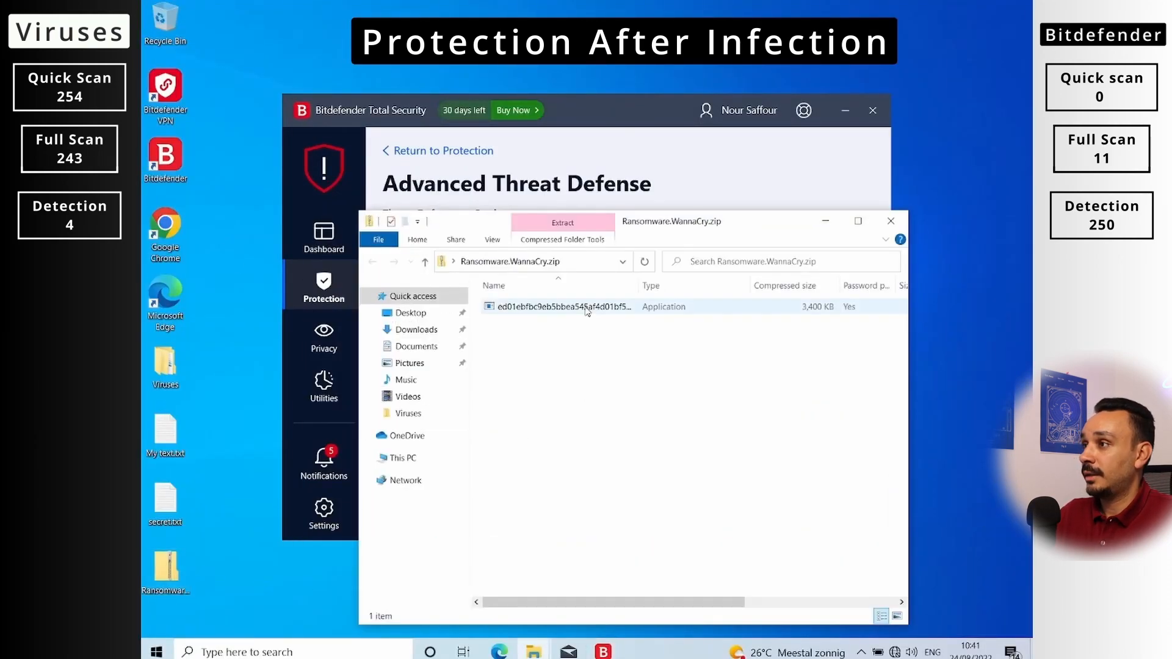
{"action": "left_click", "coordinate": [562, 307]}
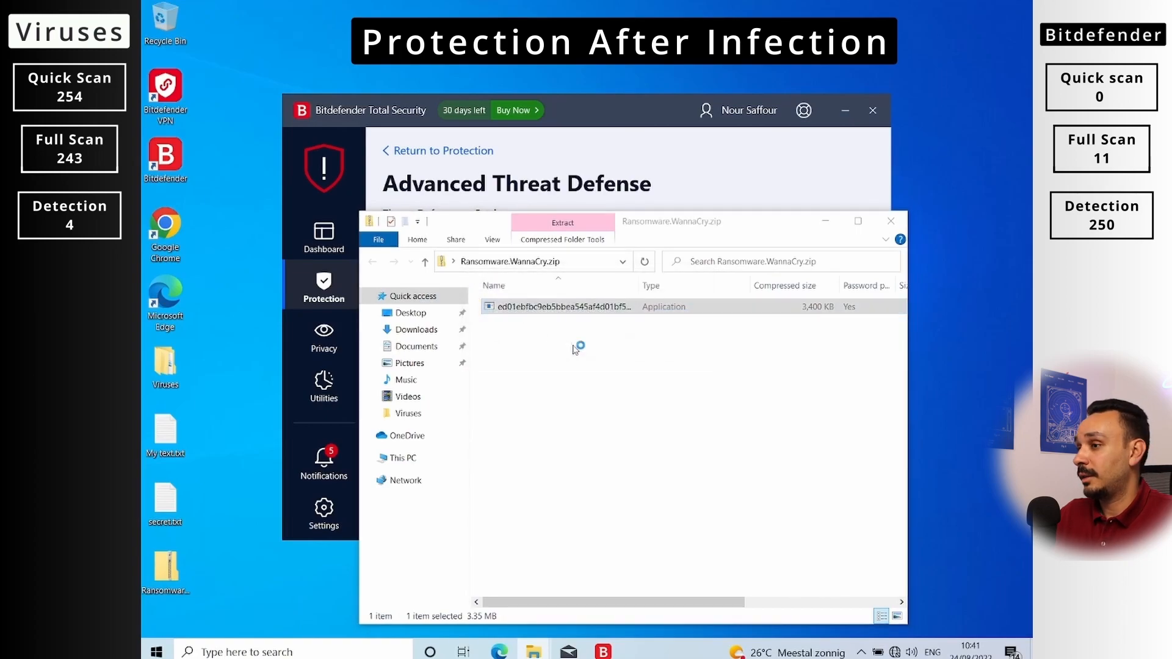
{"action": "double_click", "coordinate": [560, 306]}
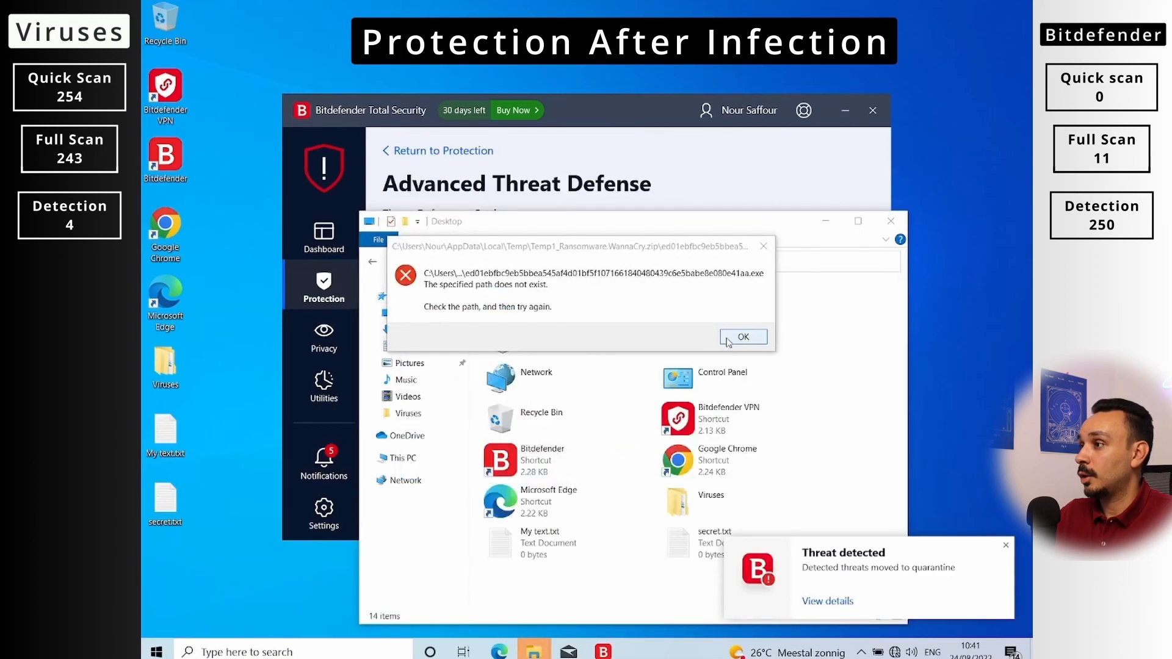
{"action": "left_click", "coordinate": [742, 337]}
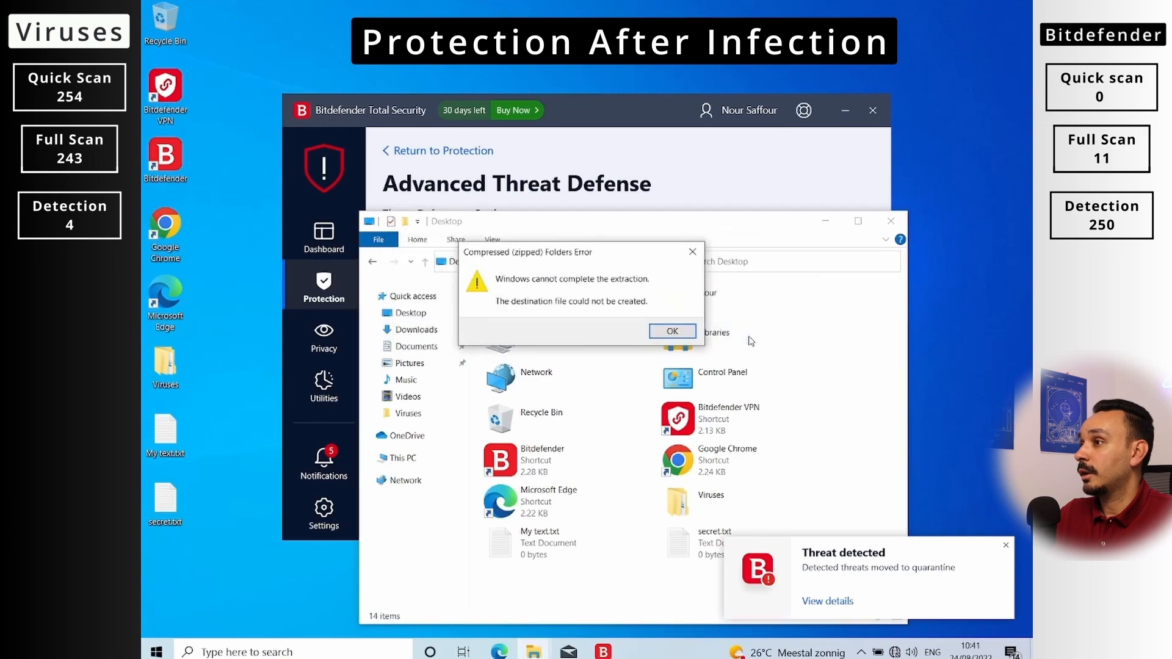
{"action": "left_click", "coordinate": [671, 331]}
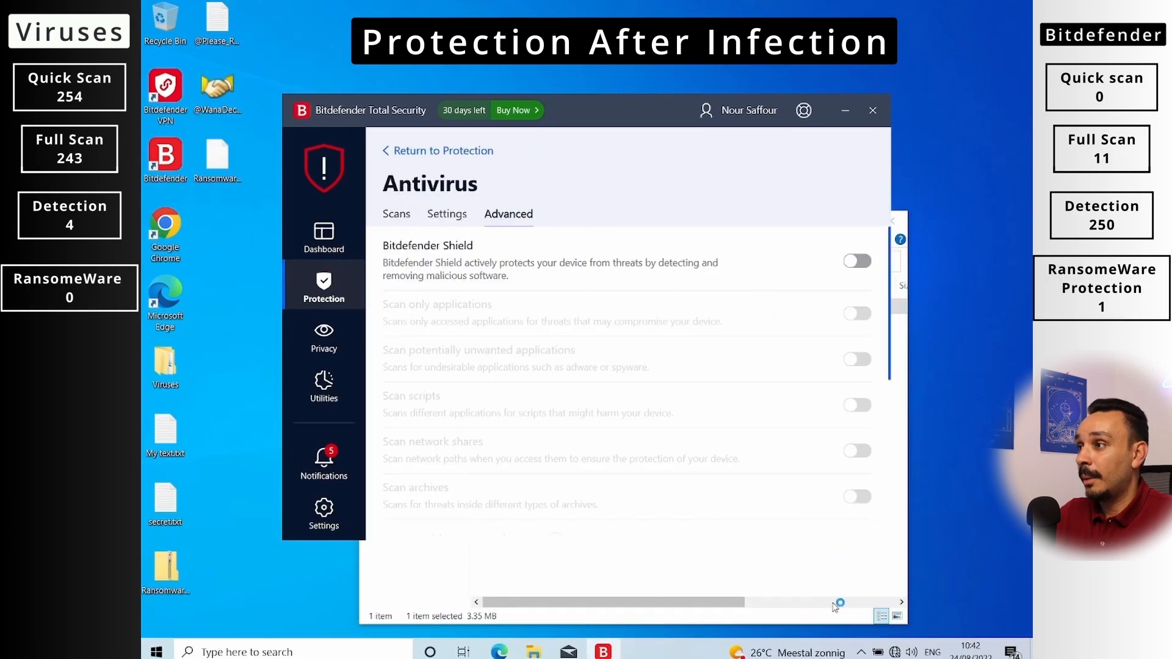
Read the 'Ransomware behavior remediated' notification and scroll through its Restored Files list
{"action": "left_click", "coordinate": [323, 463]}
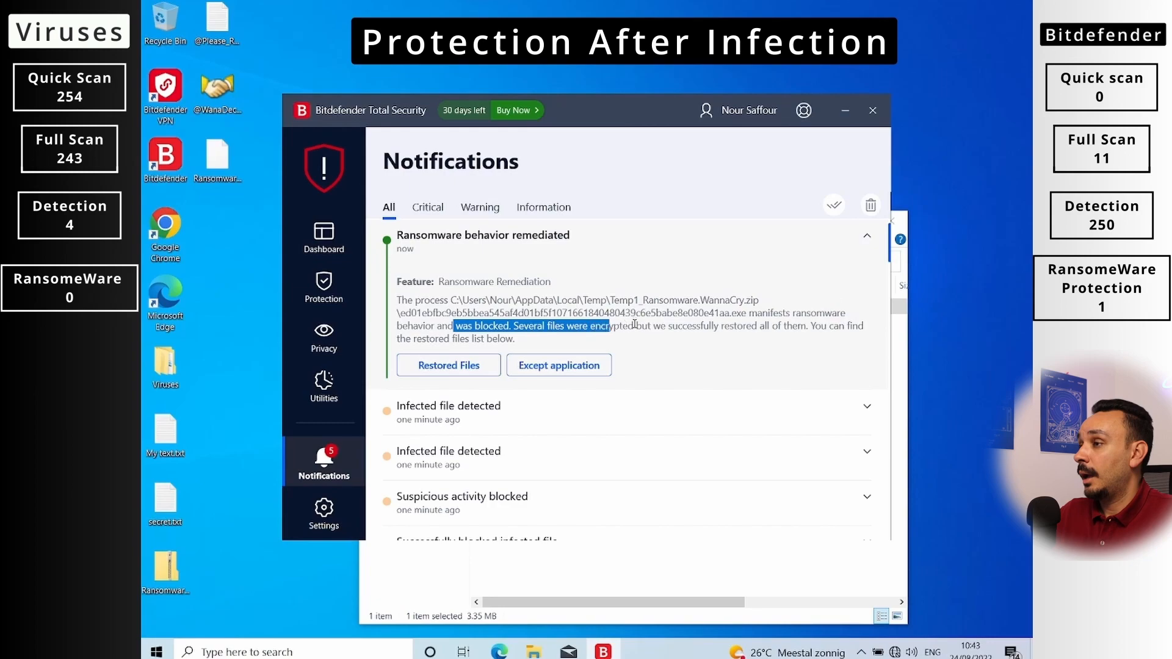
{"action": "left_click_drag", "start_coordinate": [609, 325], "coordinate": [505, 339]}
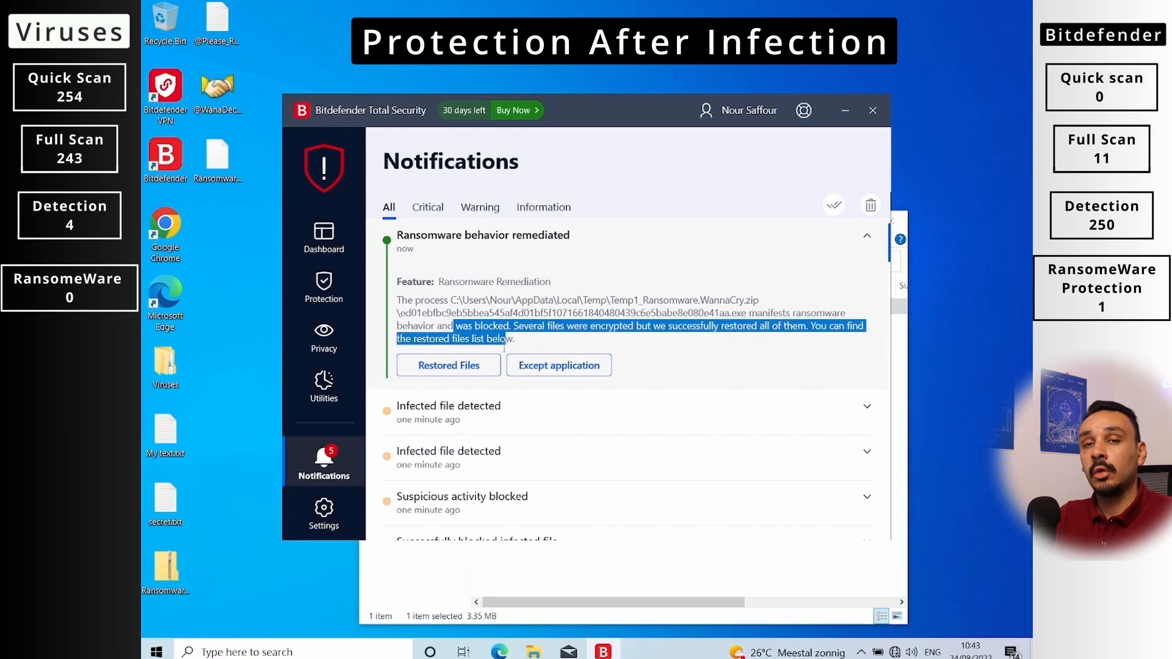
{"action": "left_click", "coordinate": [448, 366]}
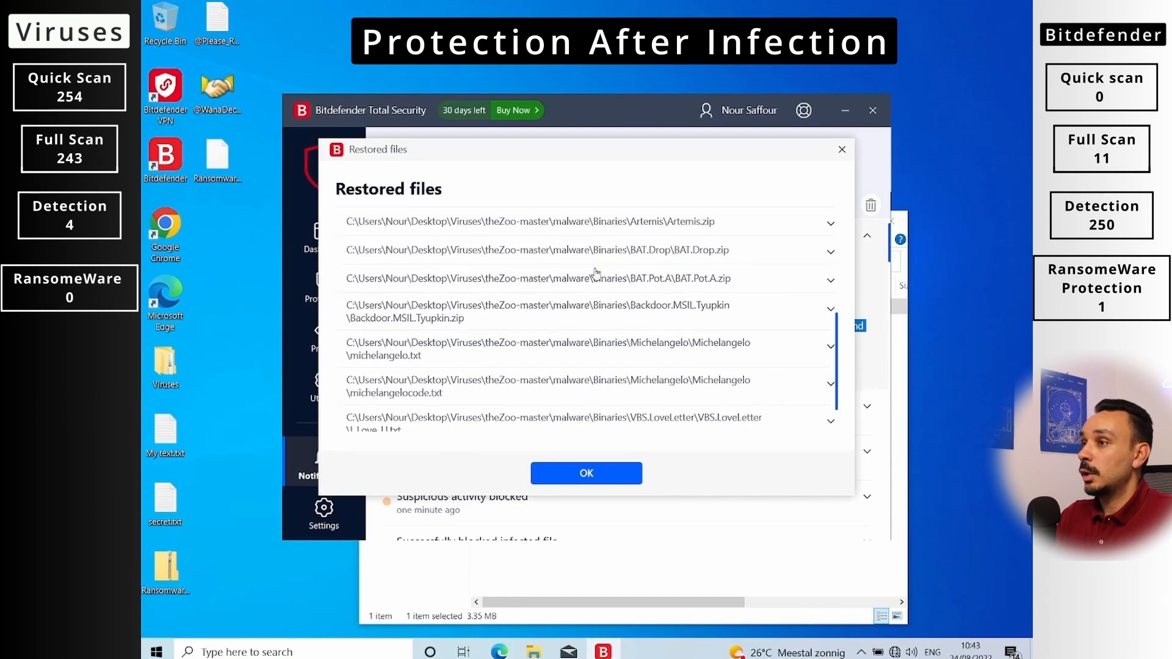
{"action": "scroll", "scroll_direction": "down", "scroll_amount": 3}
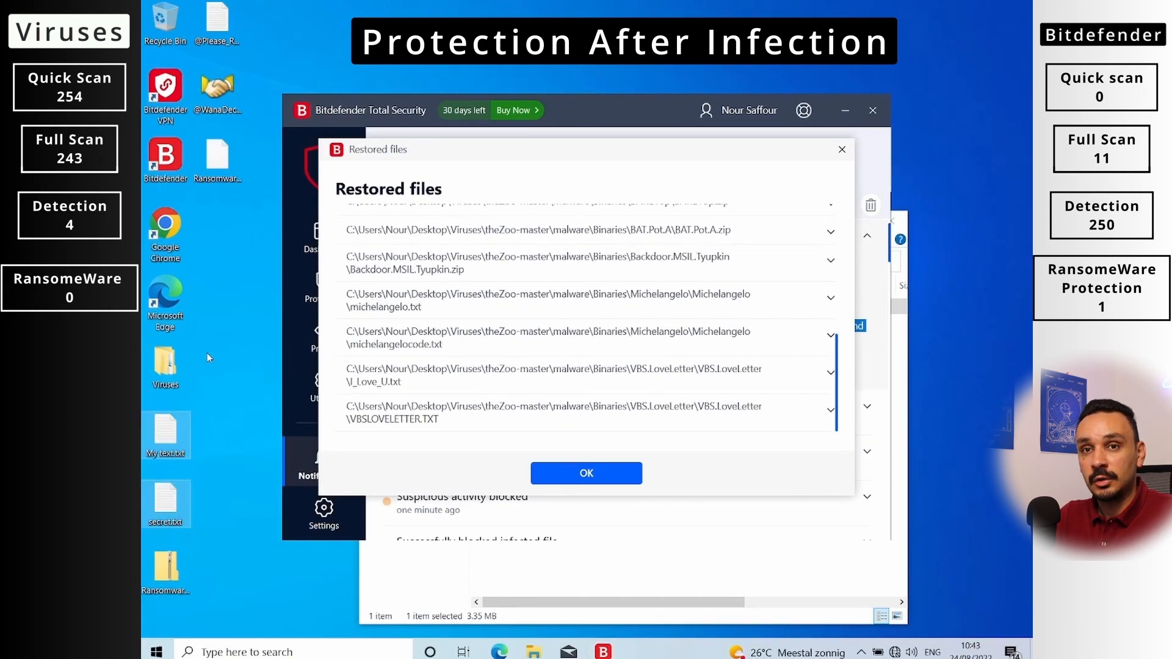
{"action": "left_click", "coordinate": [586, 473]}
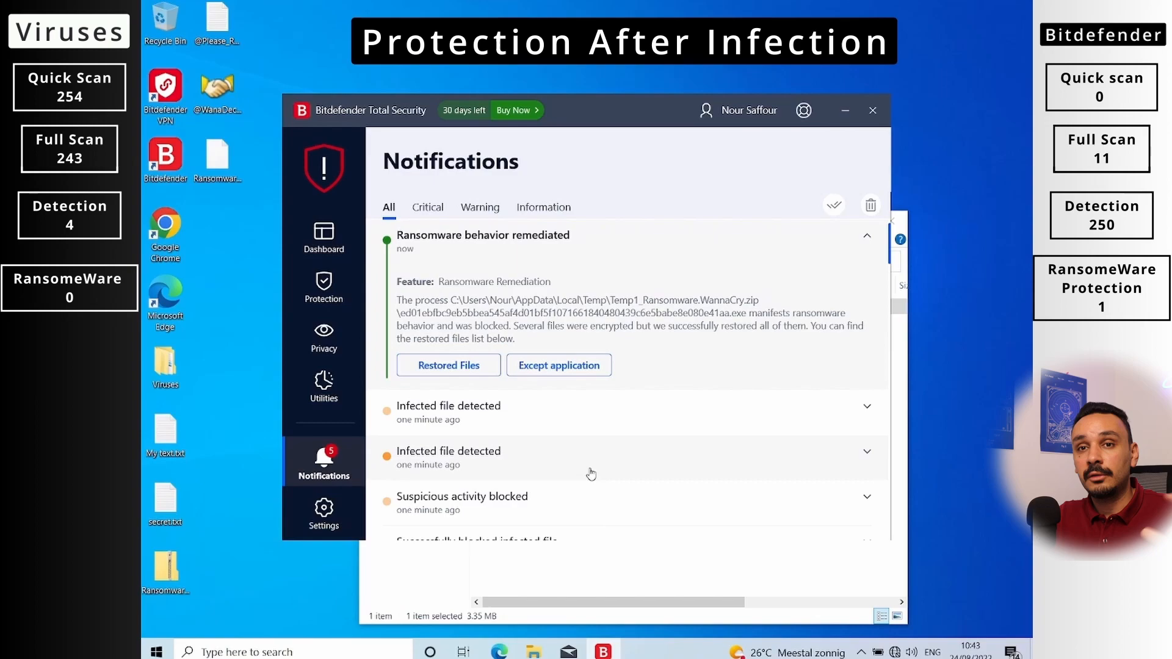
Switch off Ransomware Remediation and turn Bitdefender Shield back on, approving User Account Control
{"action": "left_click", "coordinate": [324, 286]}
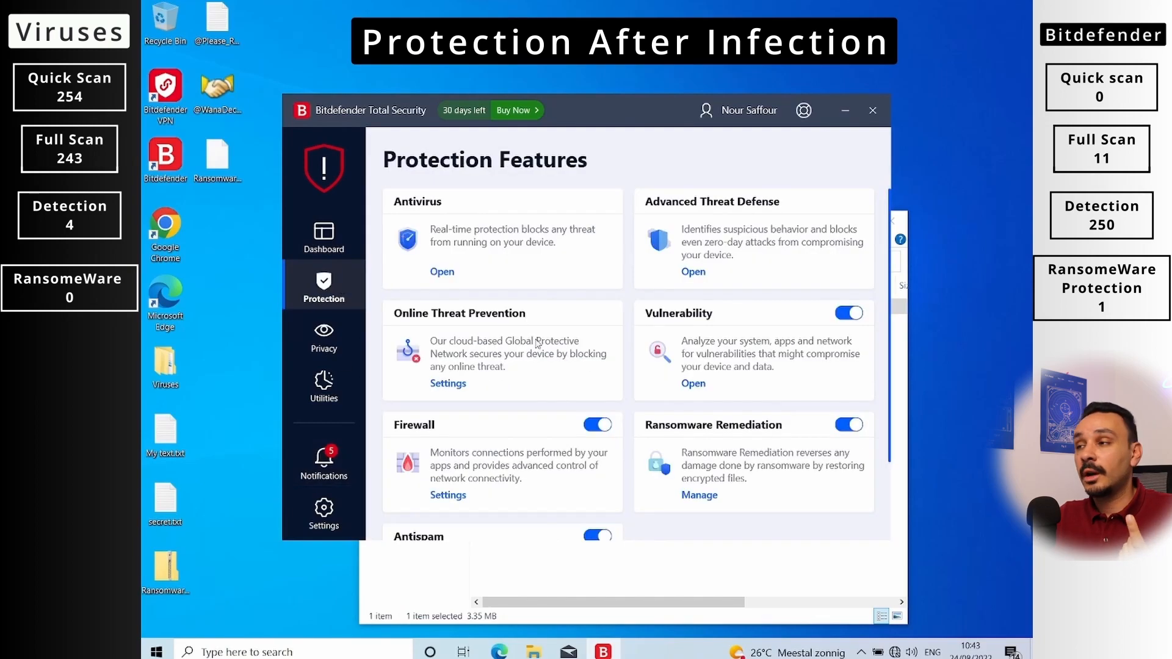
{"action": "mouse_move", "coordinate": [729, 383]}
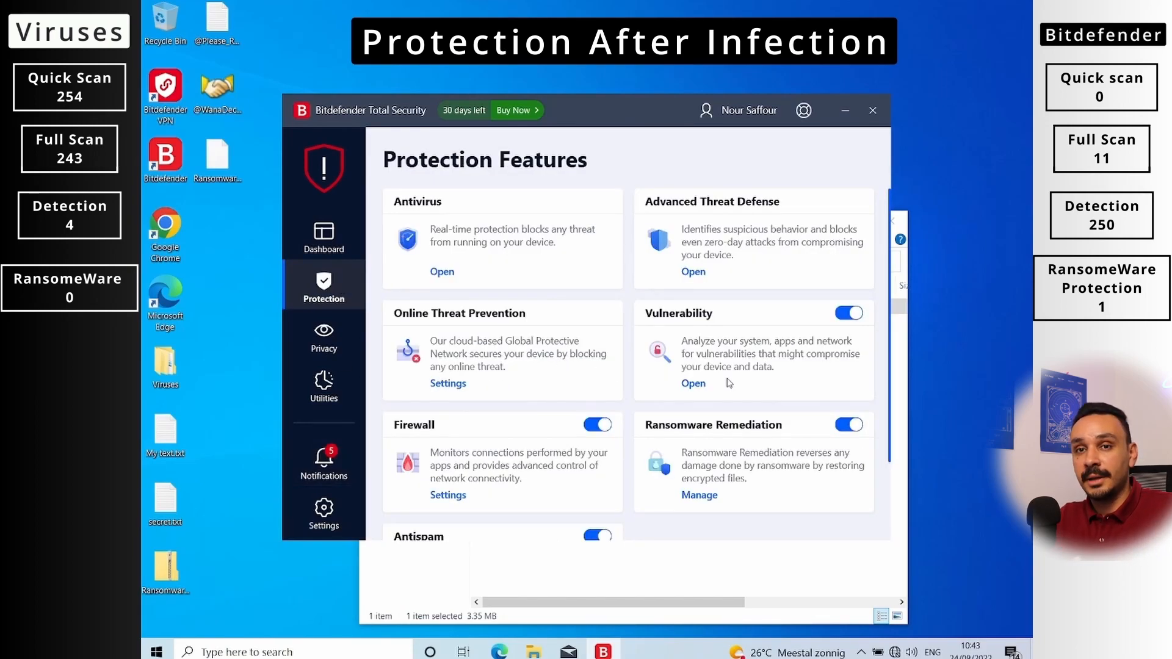
{"action": "left_click", "coordinate": [849, 425]}
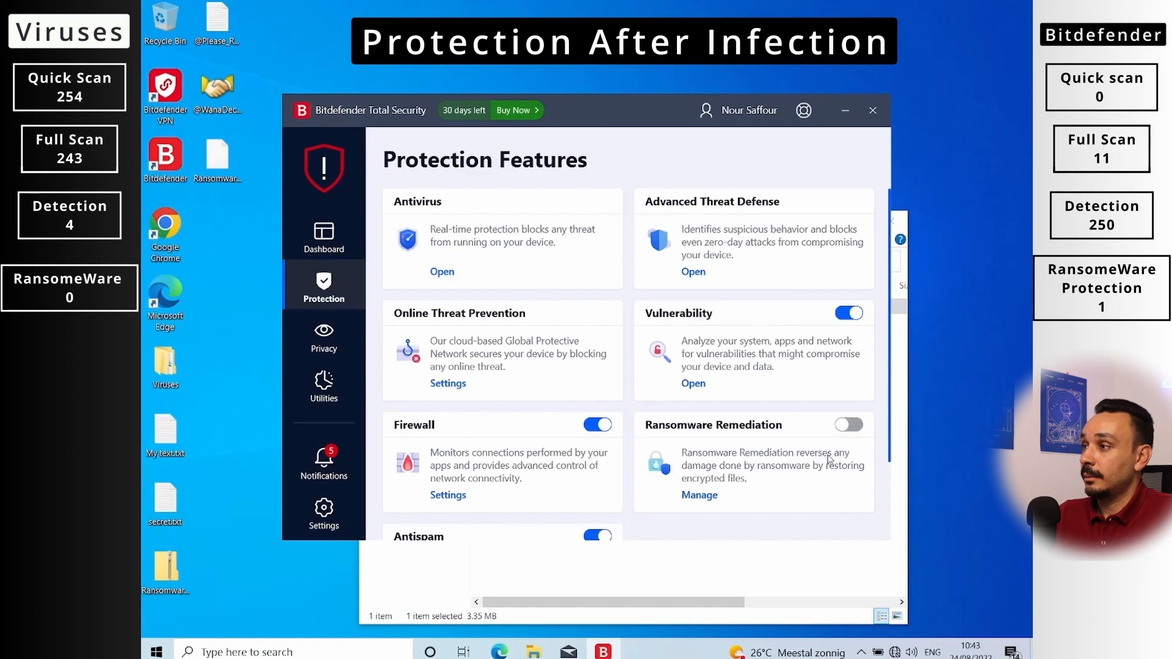
{"action": "double_click", "coordinate": [166, 569]}
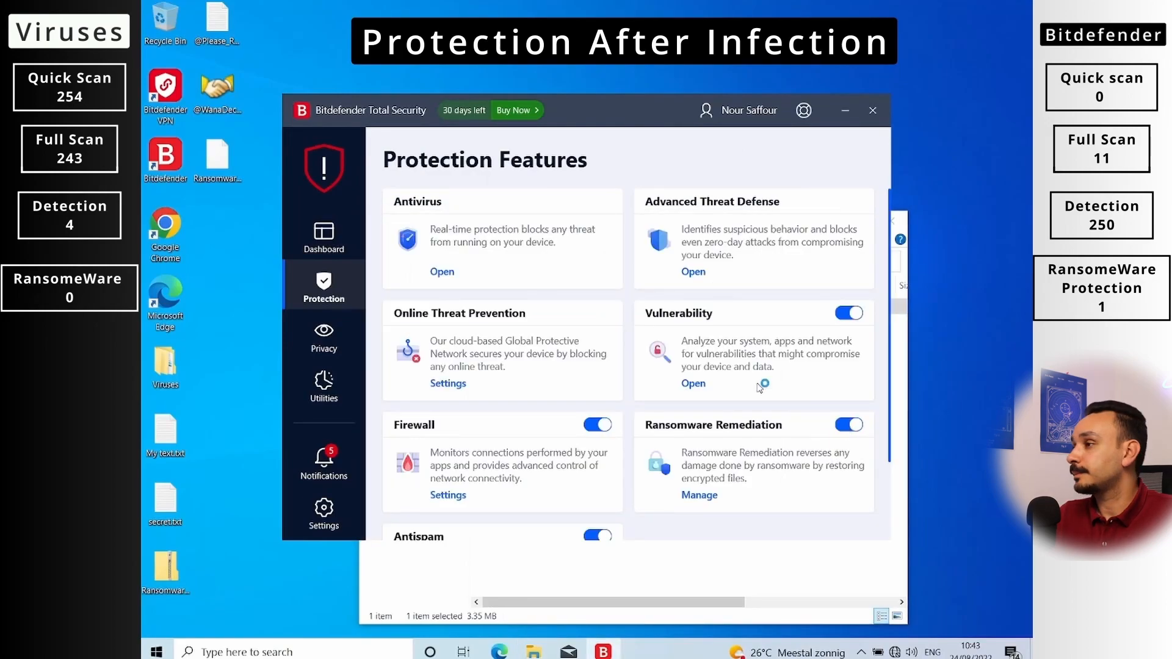
{"action": "left_click", "coordinate": [692, 271]}
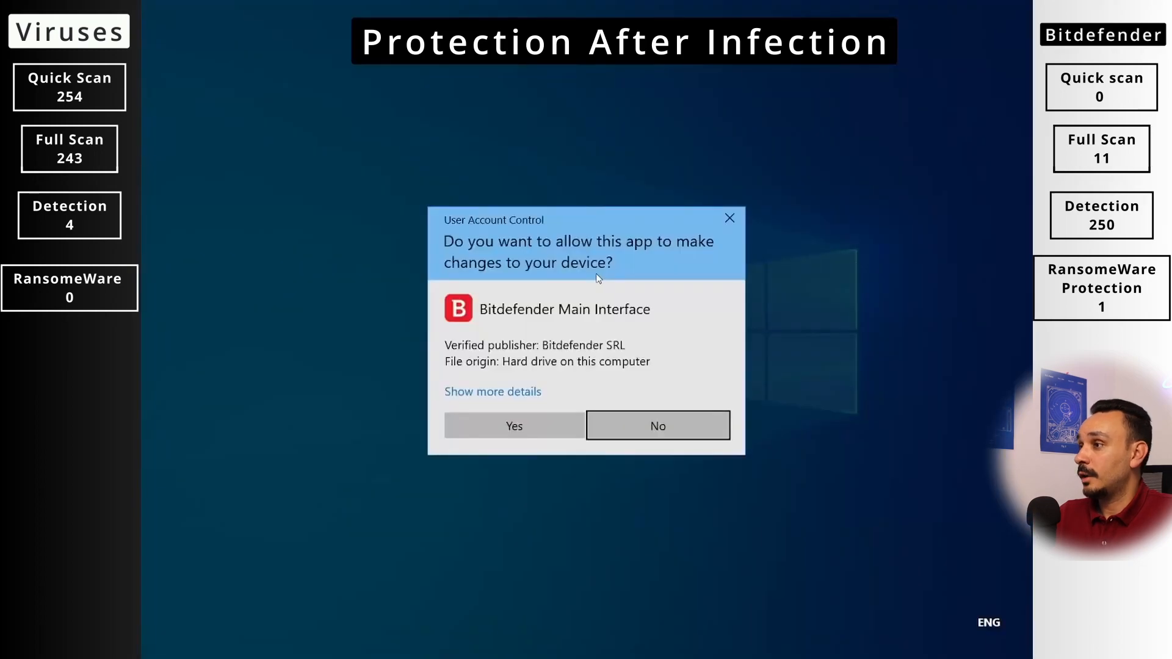
{"action": "left_click", "coordinate": [514, 425]}
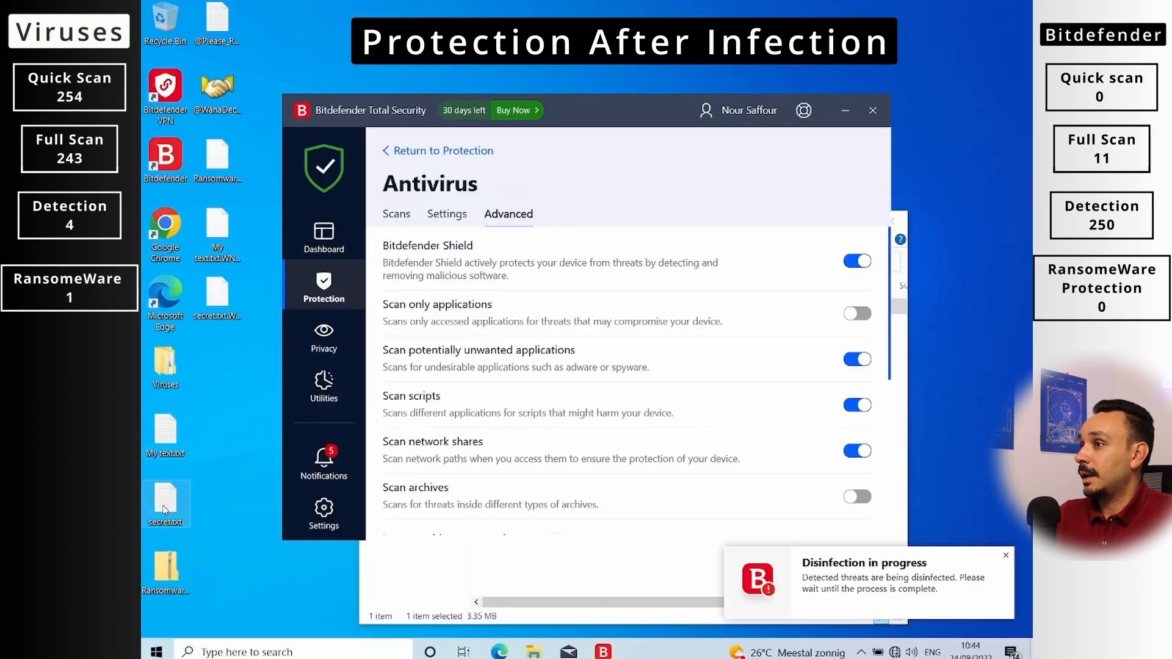
{"action": "left_click", "coordinate": [873, 111]}
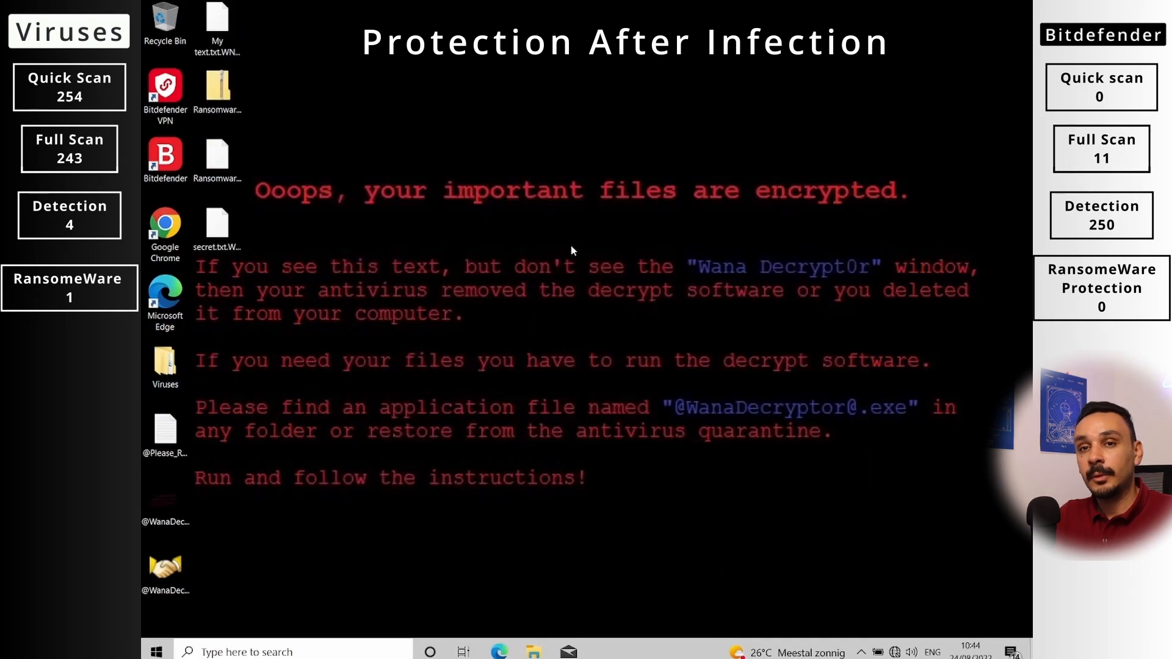
{"action": "right_click", "coordinate": [572, 250]}
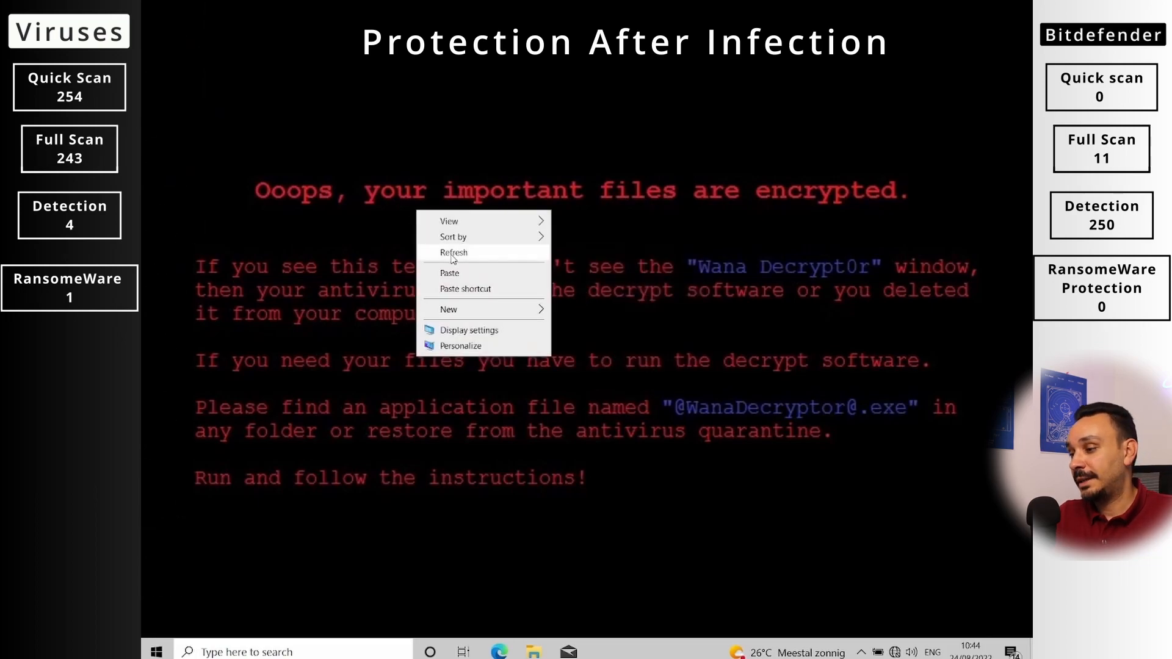
{"action": "left_click", "coordinate": [453, 252]}
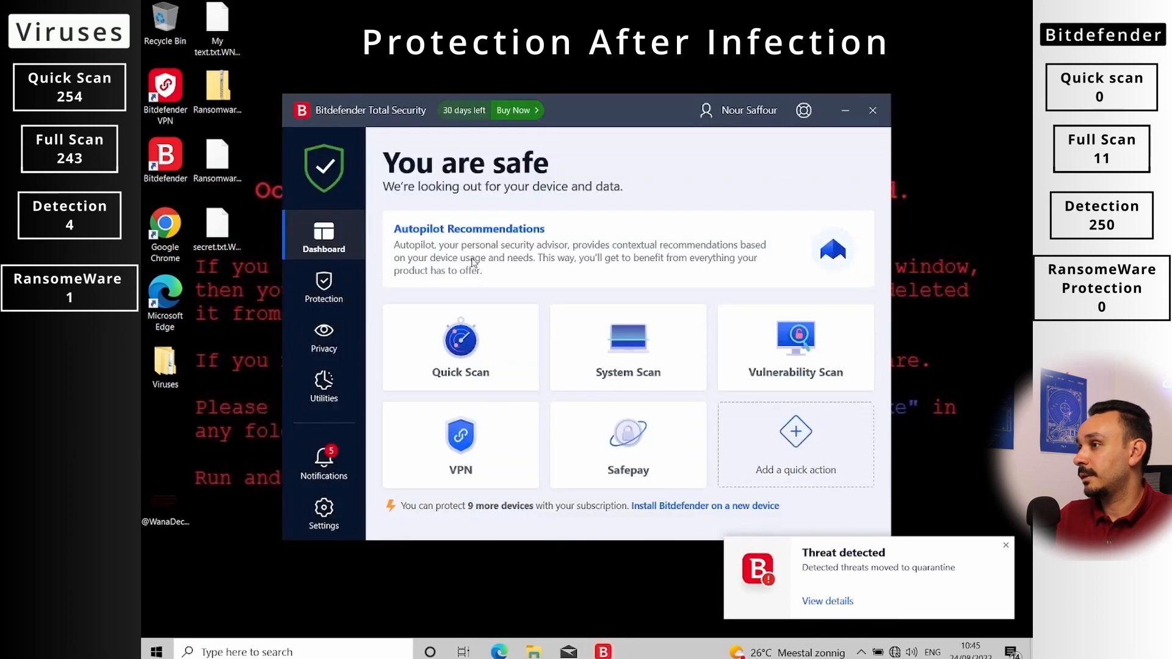
{"action": "left_click", "coordinate": [323, 464]}
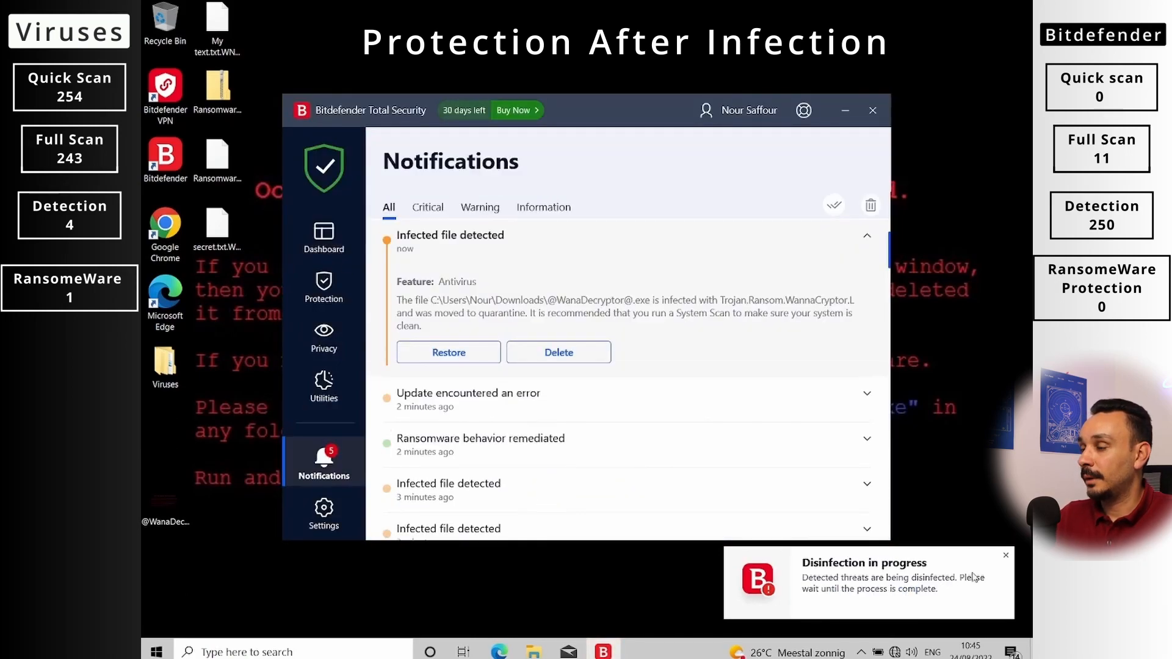